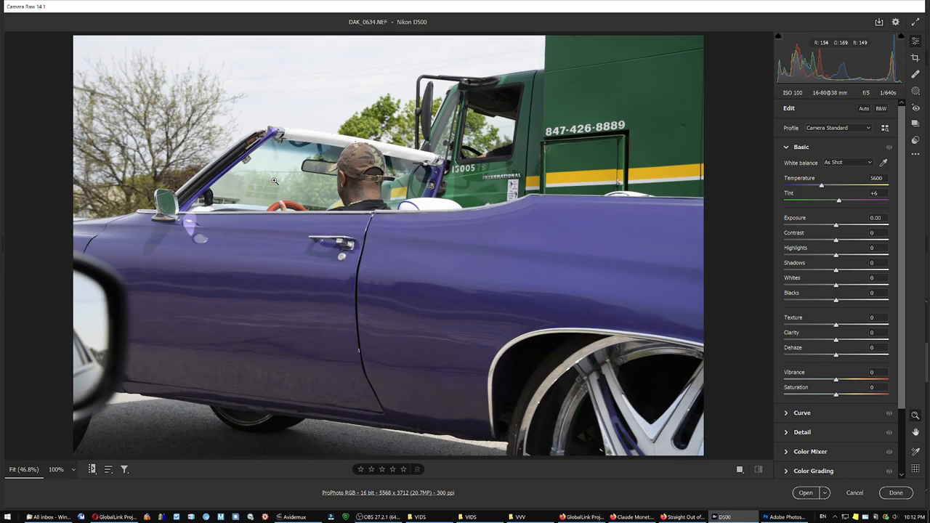
- Open DAK_0634.NEF from Camera Raw as a Photoshop document
left_click(804, 492)
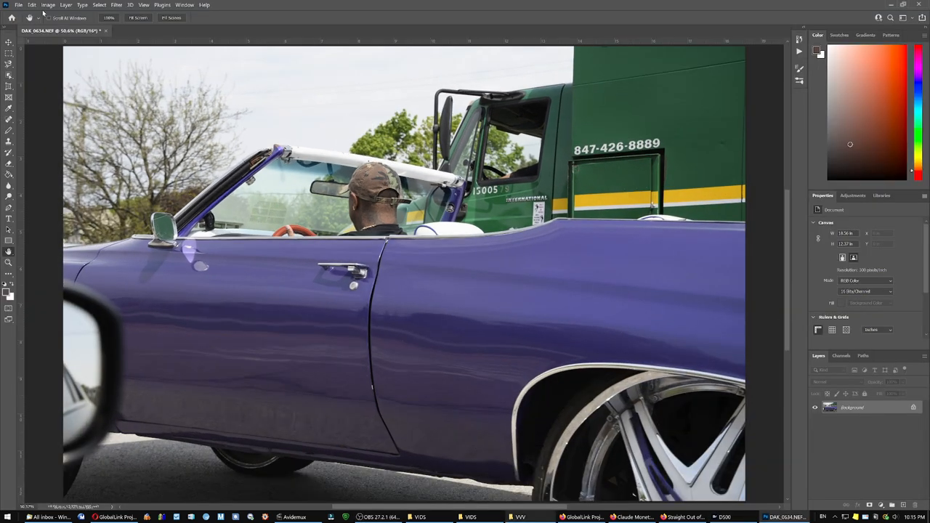
- Enter a 60-inch width in Image Size, giving 60 × 40 in at 300 ppi
left_click(49, 6)
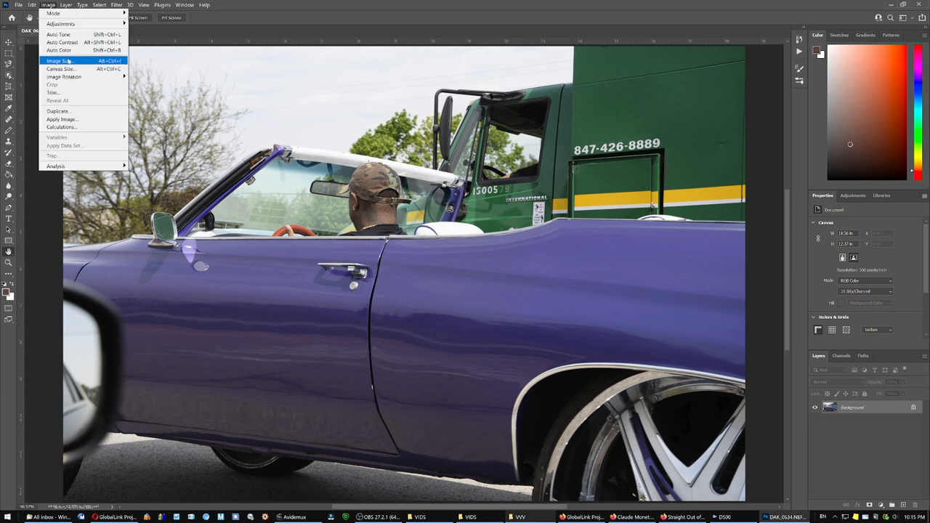
left_click(58, 53)
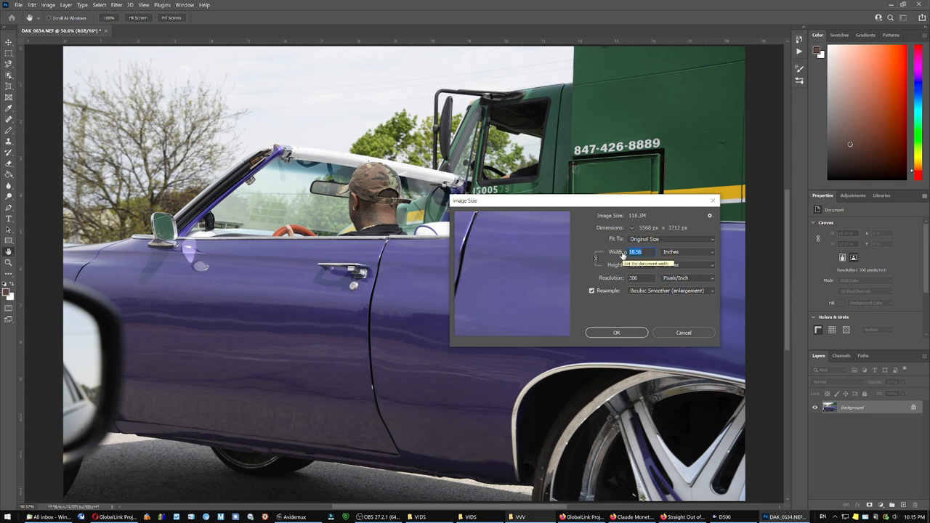
type("60")
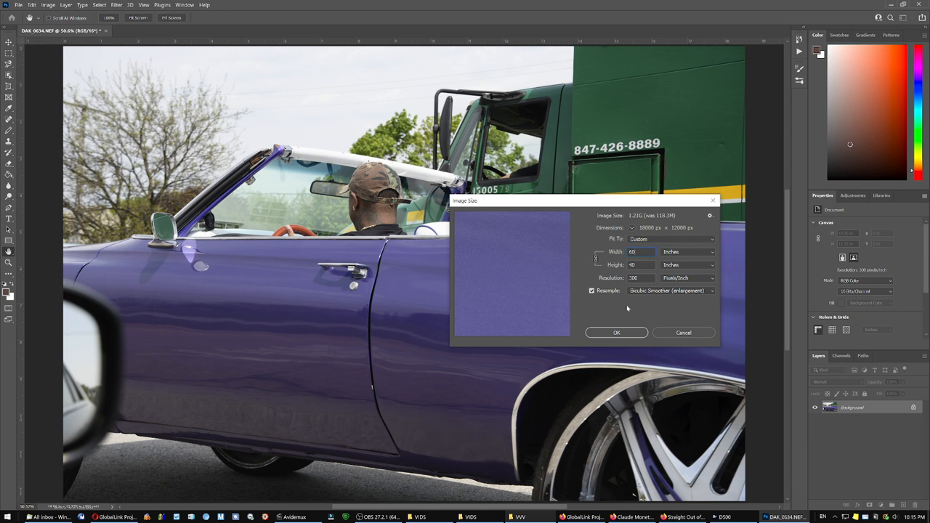
mouse_move(626, 311)
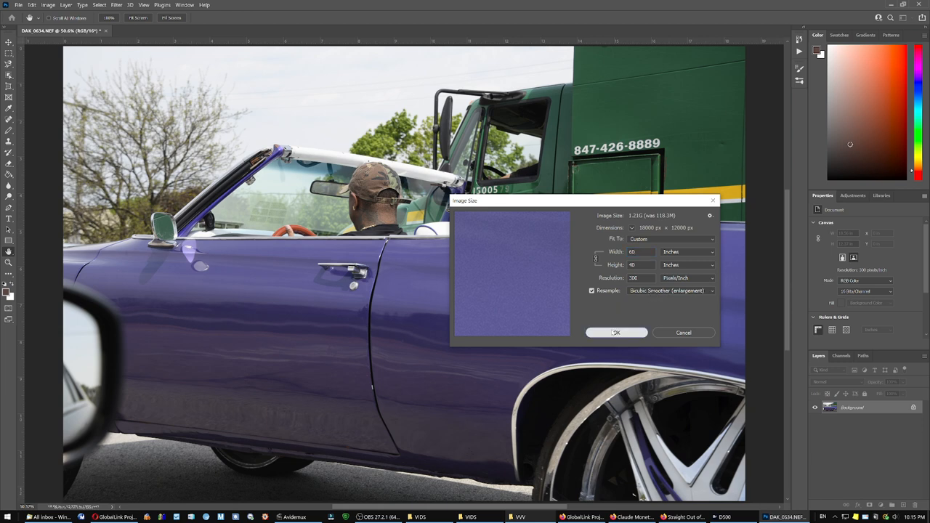
- Apply the 60 × 40 in enlargement, then Smart Sharpen at 197%, 1.0 px, 12% noise reduction
left_click(616, 332)
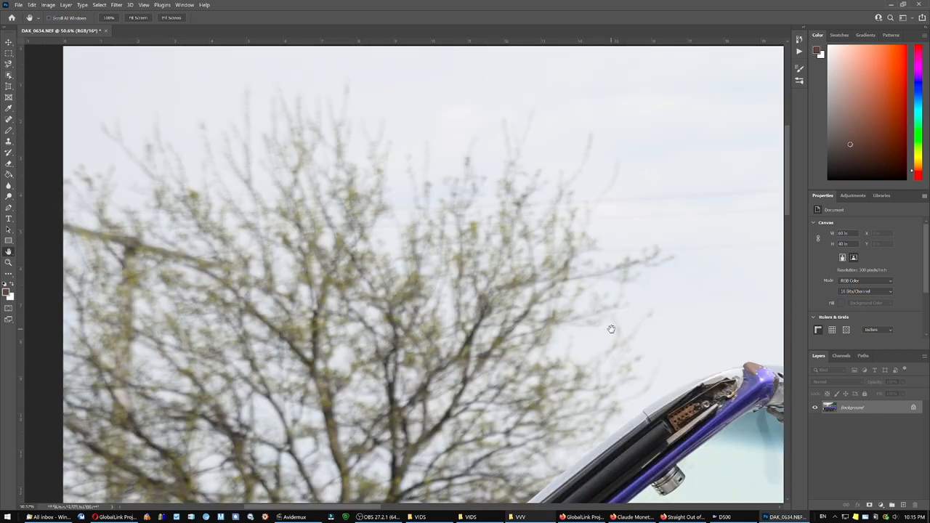
left_click_drag(611, 328, 616, 324)
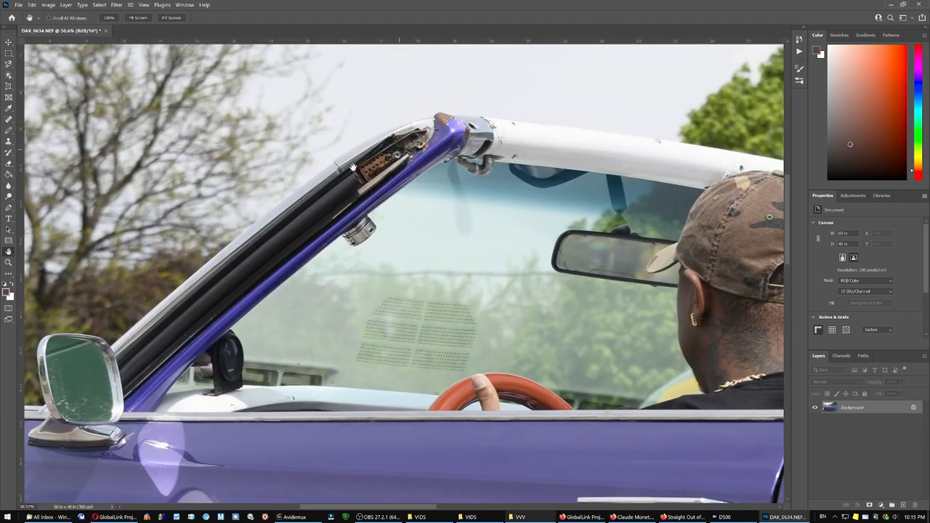
mouse_move(109, 77)
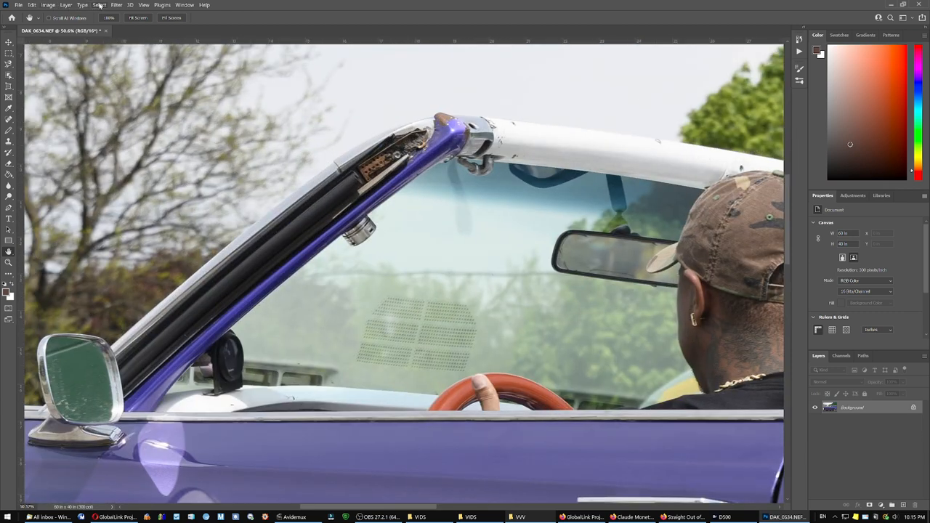
left_click(127, 6)
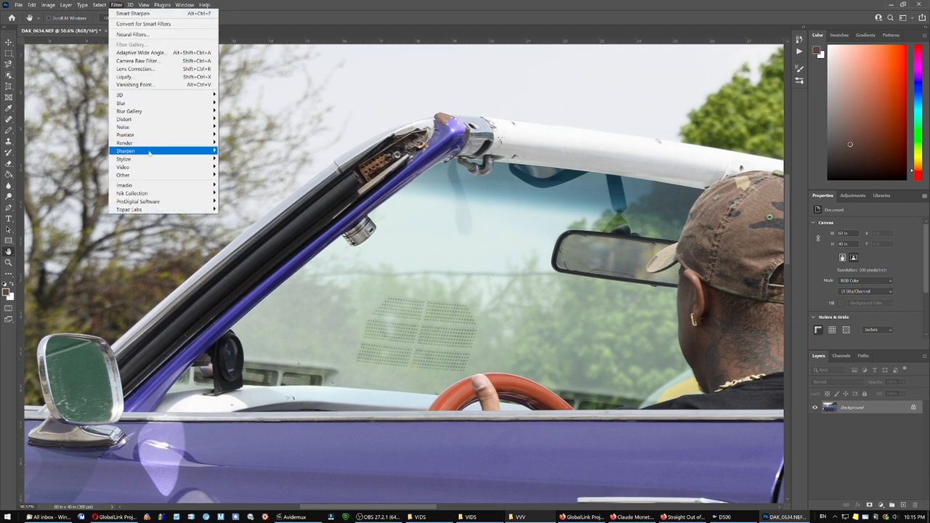
mouse_move(246, 183)
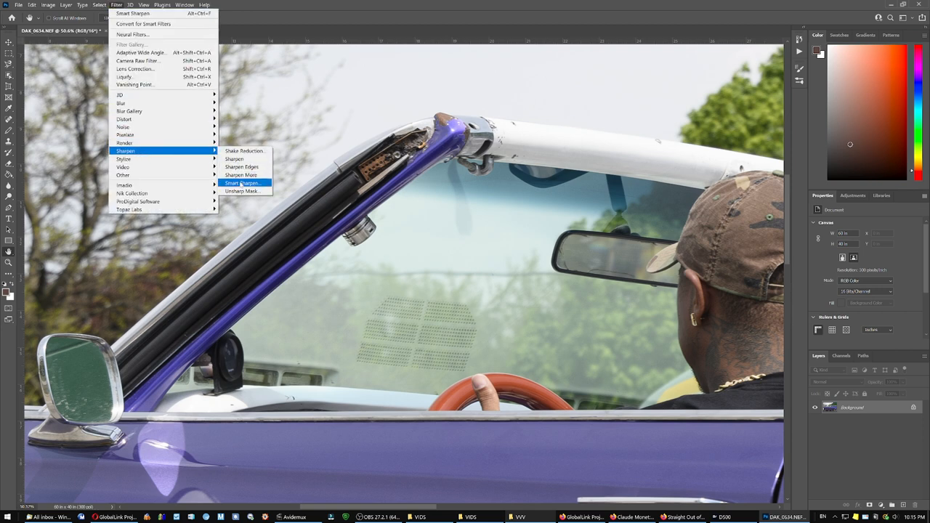
left_click(247, 182)
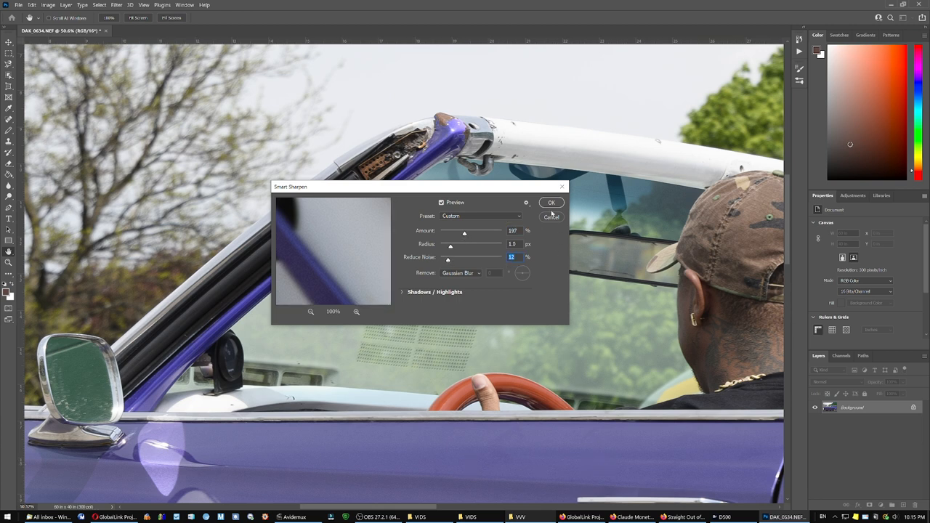
left_click(551, 201)
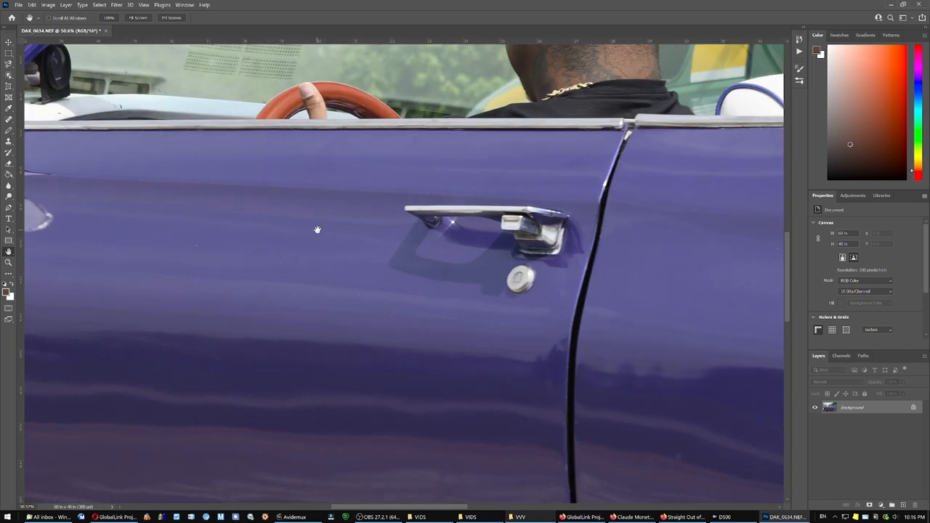
mouse_move(542, 259)
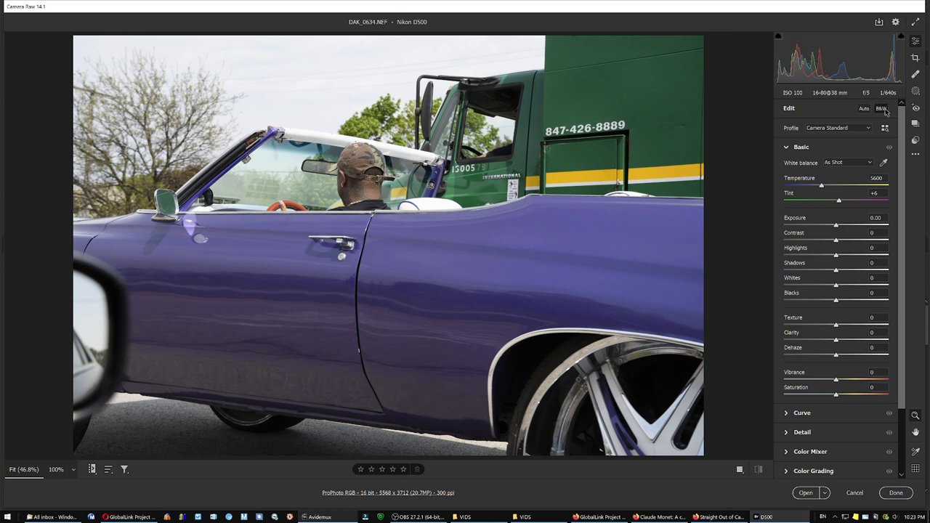
mouse_move(873, 97)
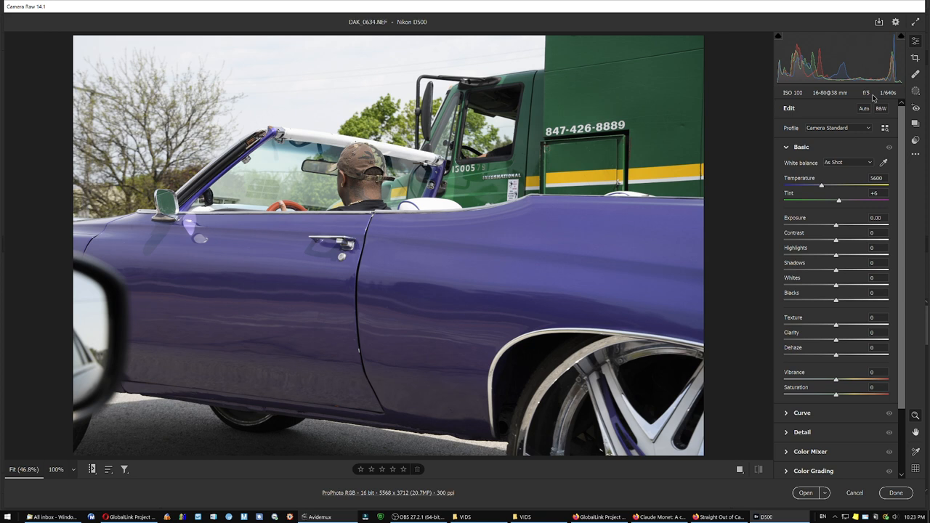
mouse_move(892, 93)
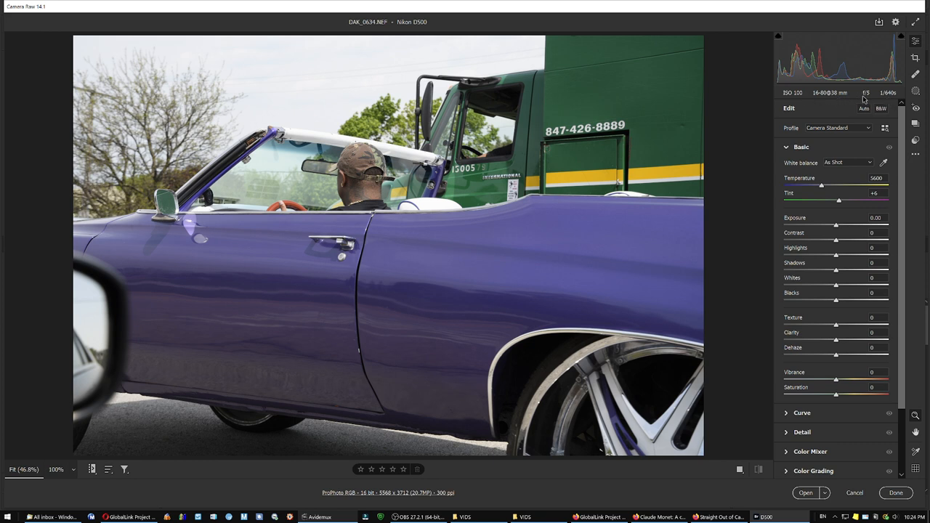
mouse_move(316, 270)
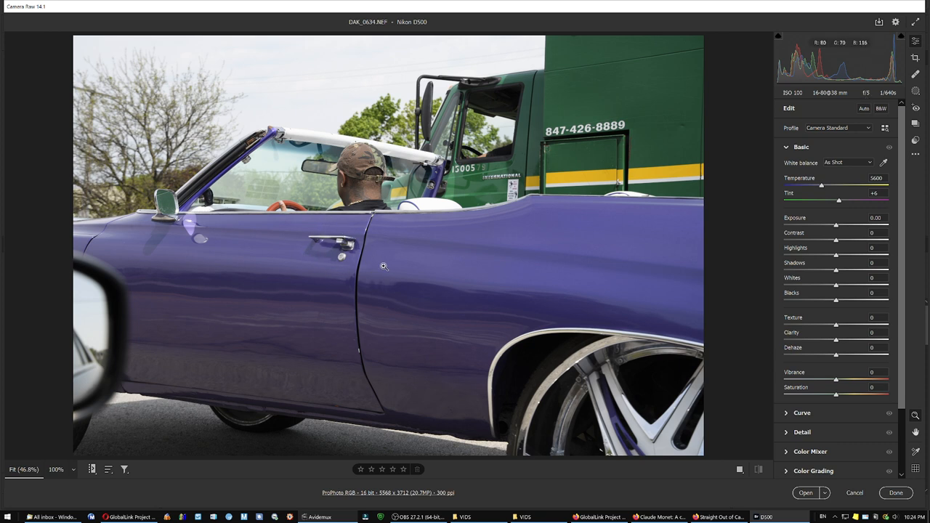
mouse_move(372, 275)
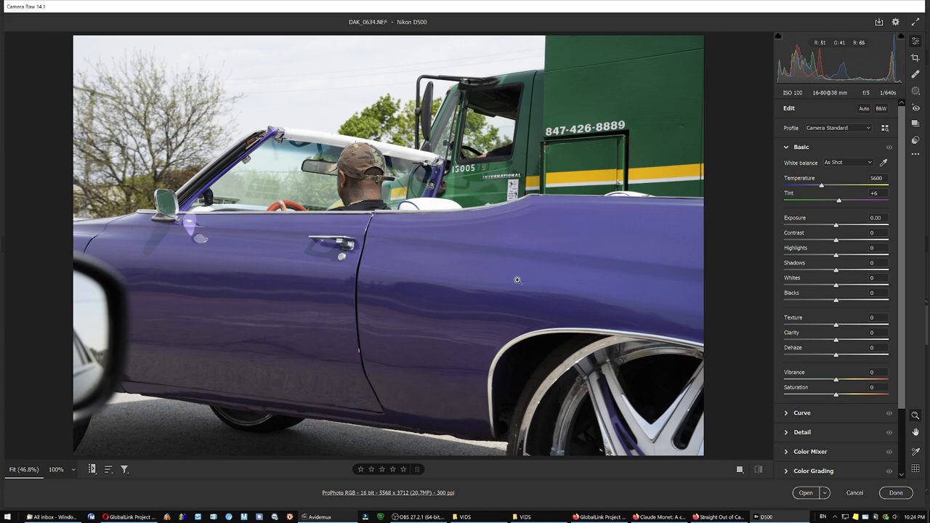
mouse_move(438, 237)
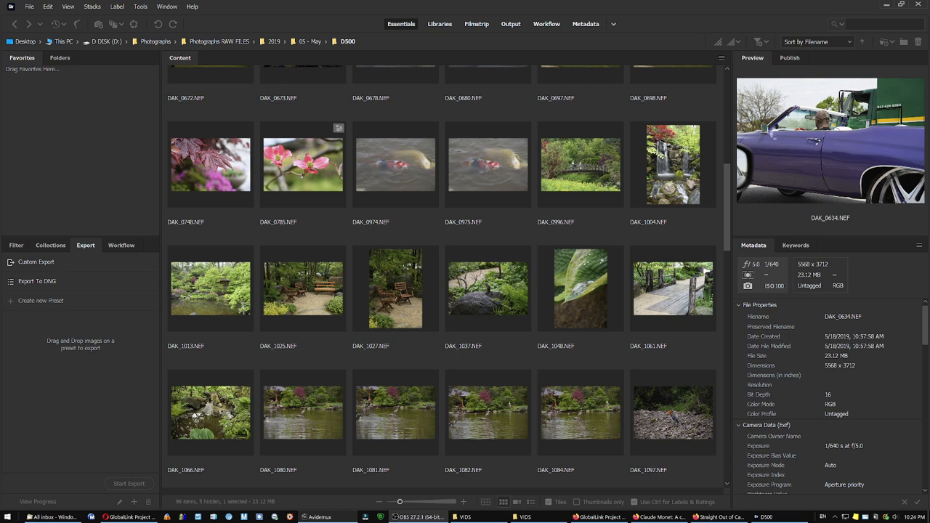
mouse_move(779, 302)
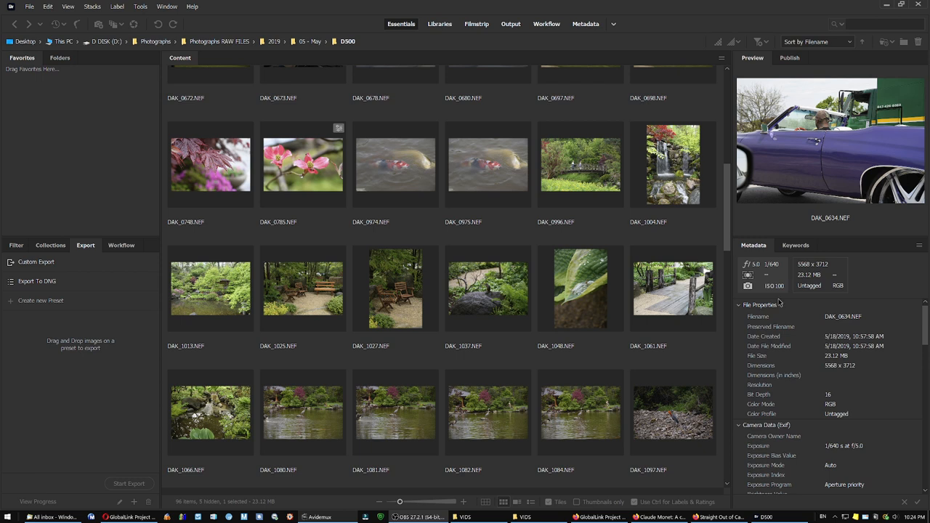
- Scroll down the D500 folder and select DAK_1343.NEF to preview its metadata
left_click(580, 164)
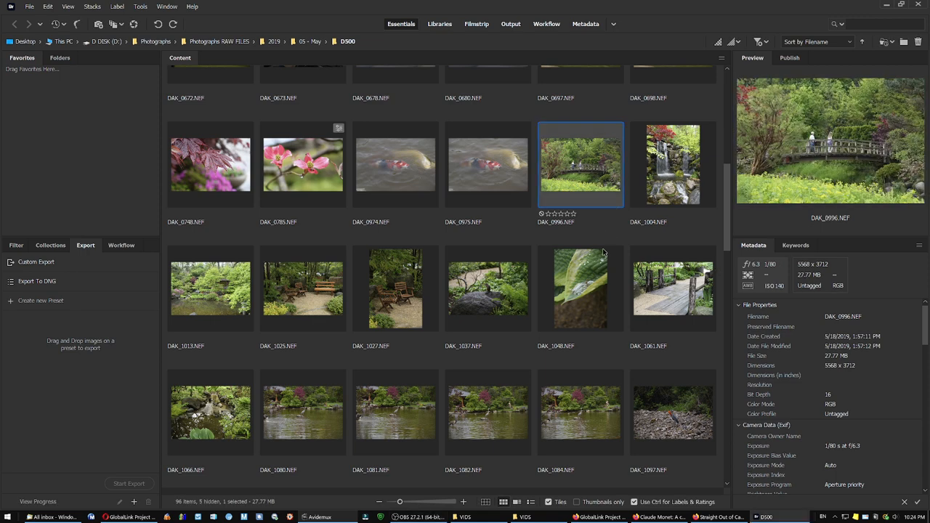
mouse_move(595, 258)
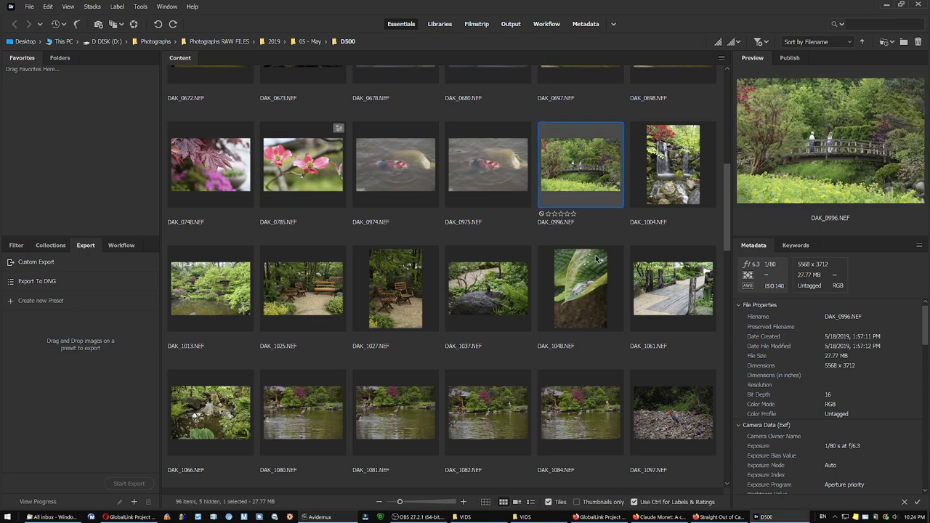
scroll("down", 3)
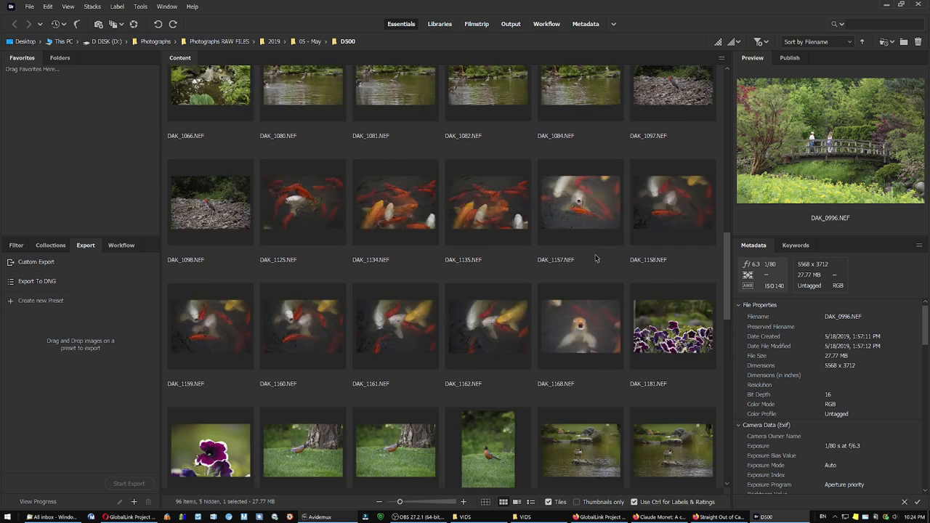
scroll("down", 3)
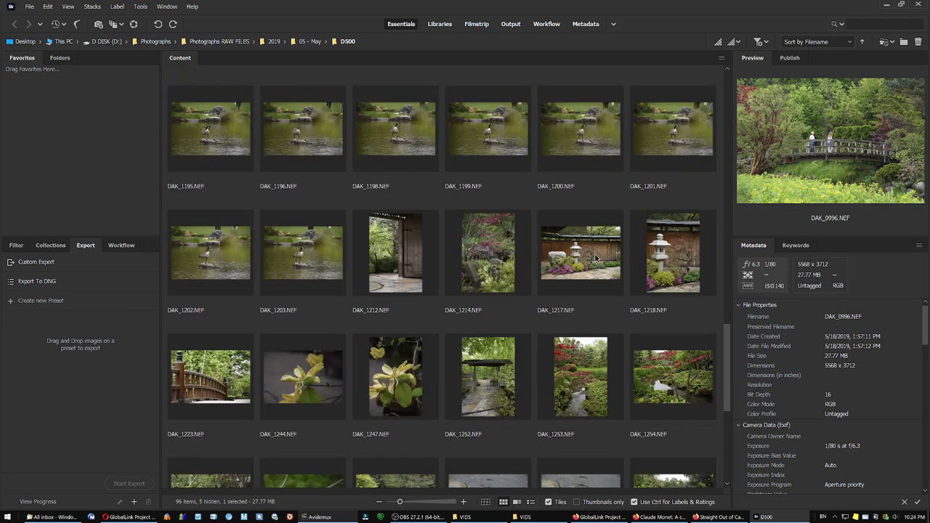
scroll("down", 3)
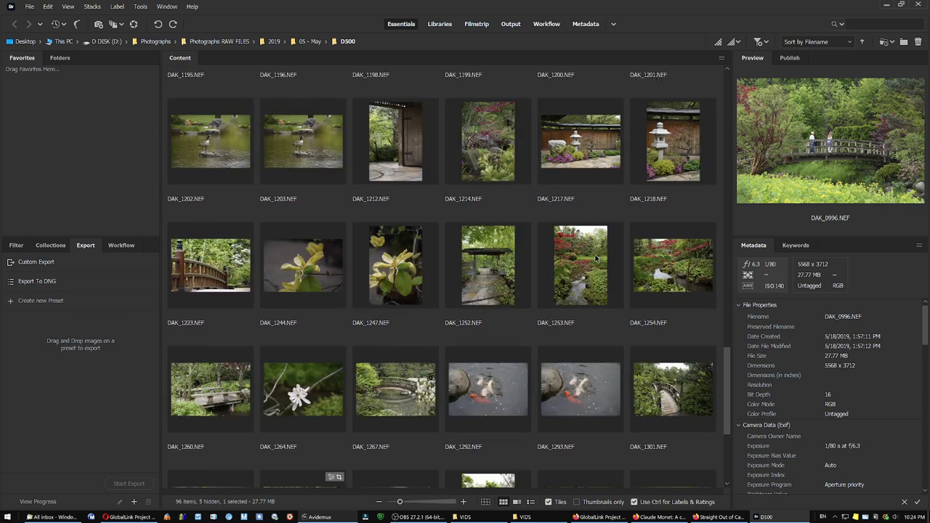
scroll("down", 3)
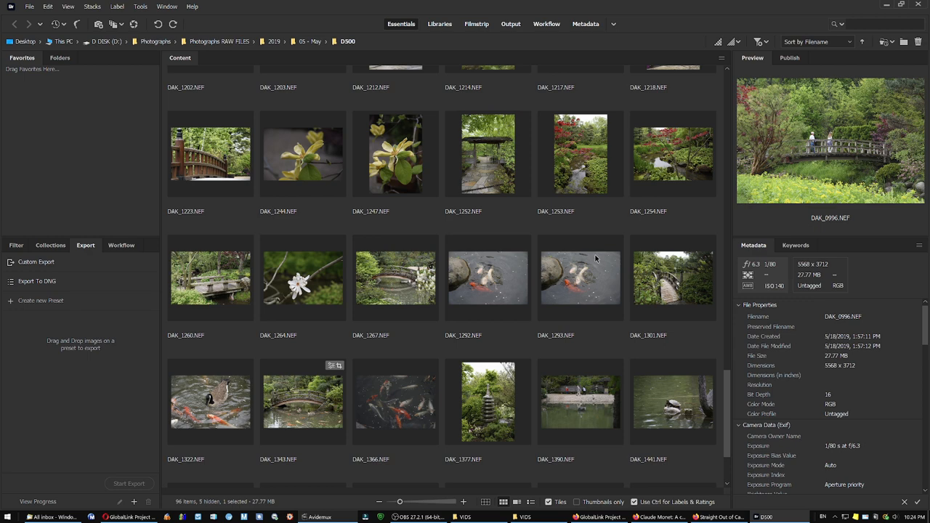
right_click(302, 401)
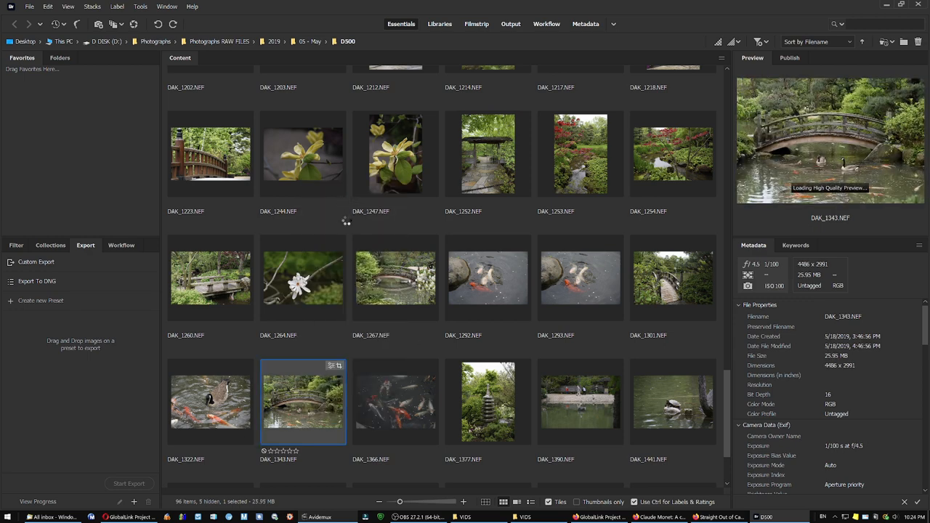
- Open DAK_1343.NEF in Camera Raw and inspect its 38 mm, f/4.5 lens info
double_click(303, 401)
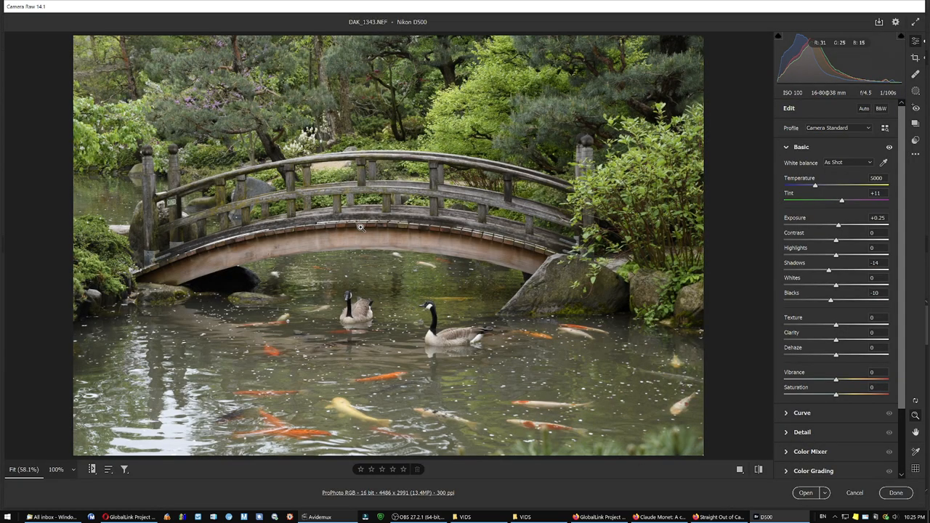
left_click(915, 58)
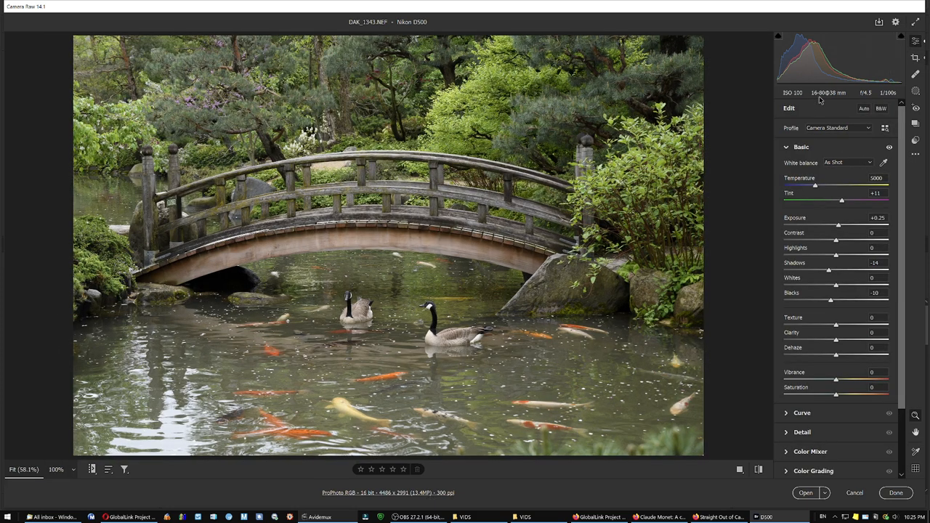
mouse_move(839, 100)
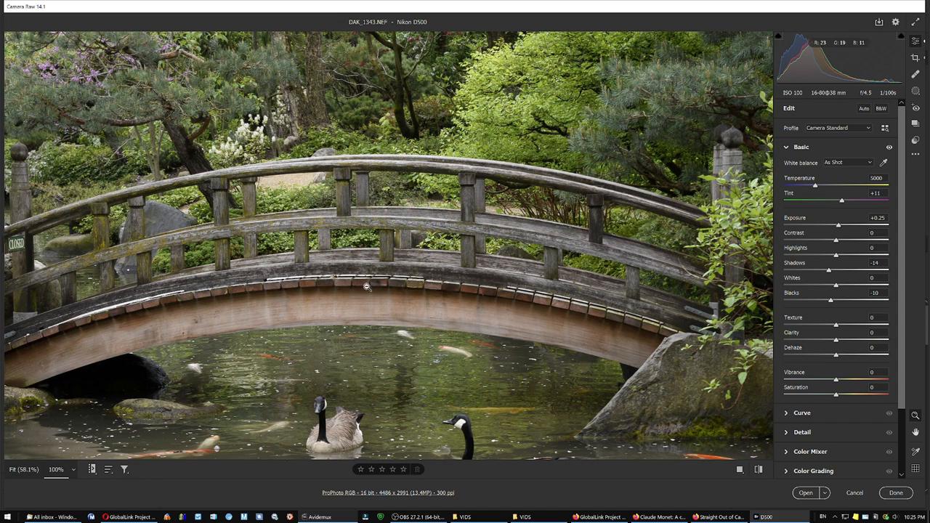
mouse_move(519, 300)
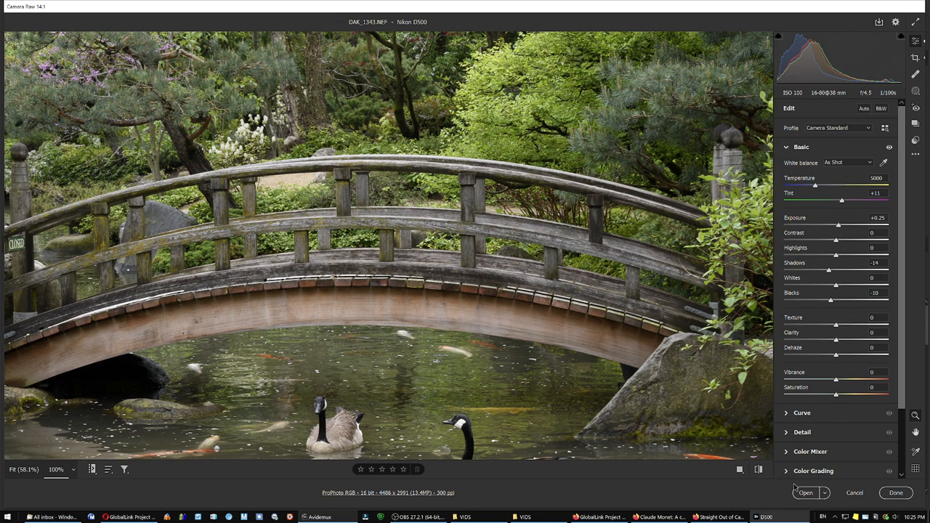
- Open the photo in Photoshop and resize to 36 in wide with Preserve Details 2.0
left_click(802, 493)
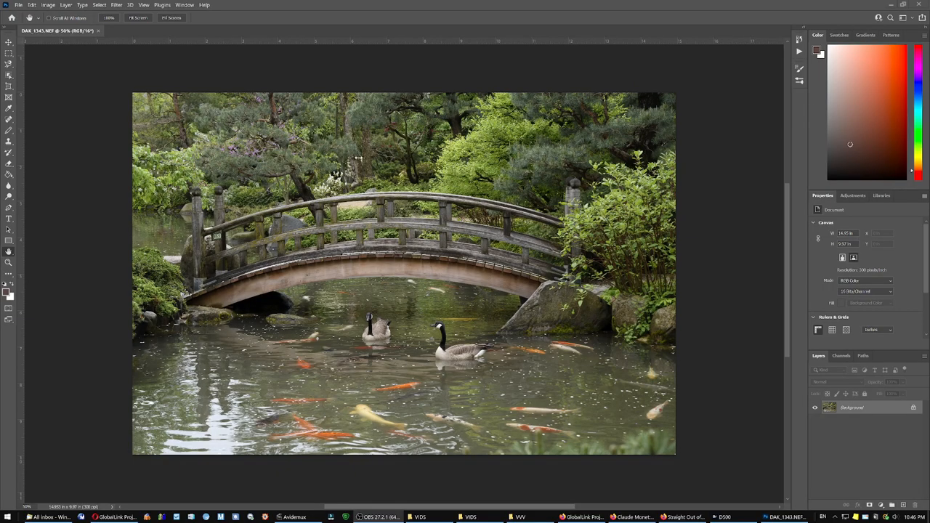
left_click(49, 5)
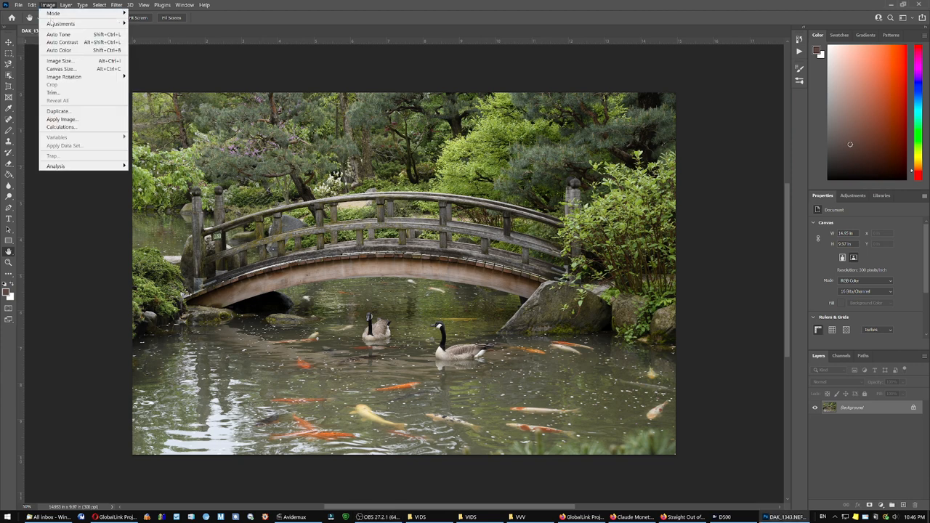
left_click(56, 62)
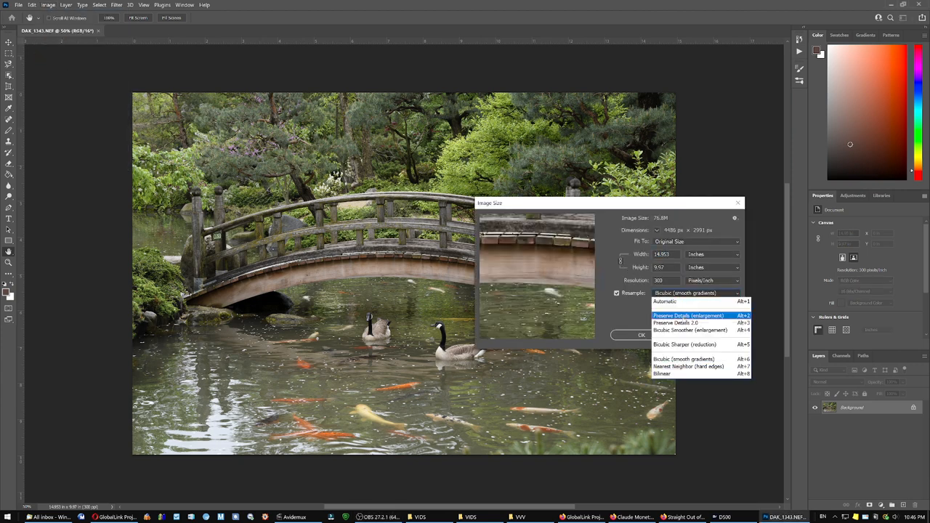
left_click(688, 323)
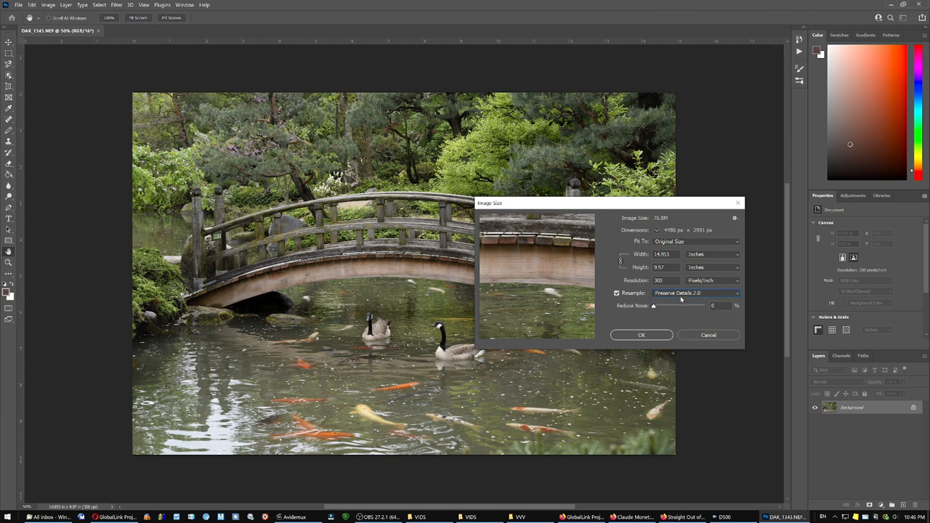
triple_click(664, 254)
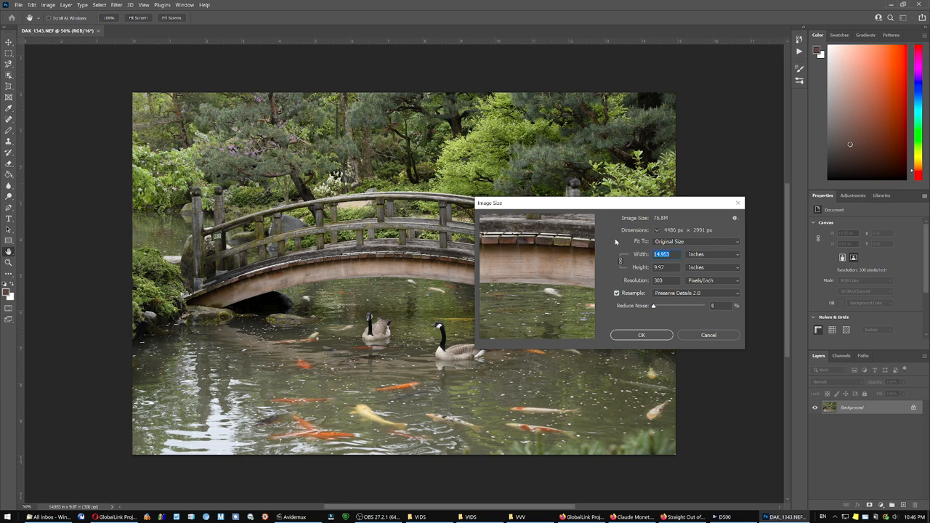
type("36")
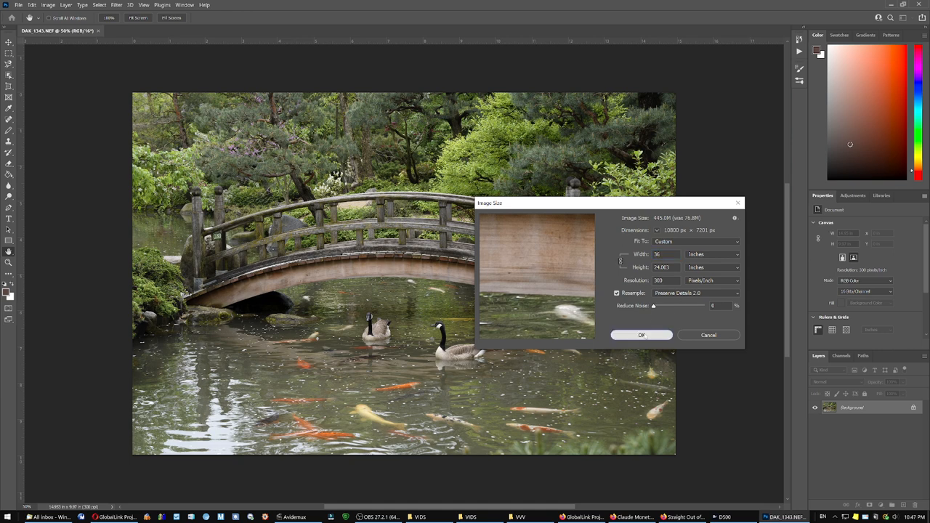
left_click(642, 334)
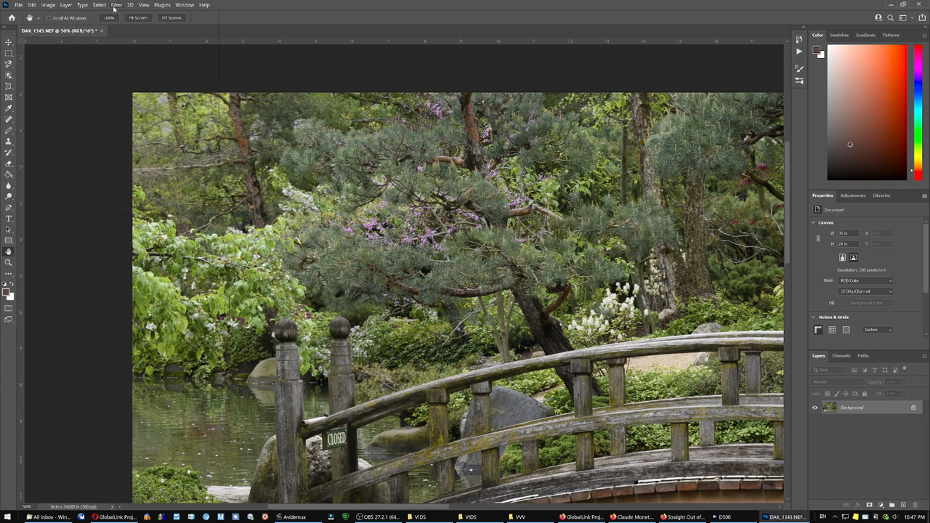
- Open Smart Sharpen and zoom its preview to 200%
left_click(120, 5)
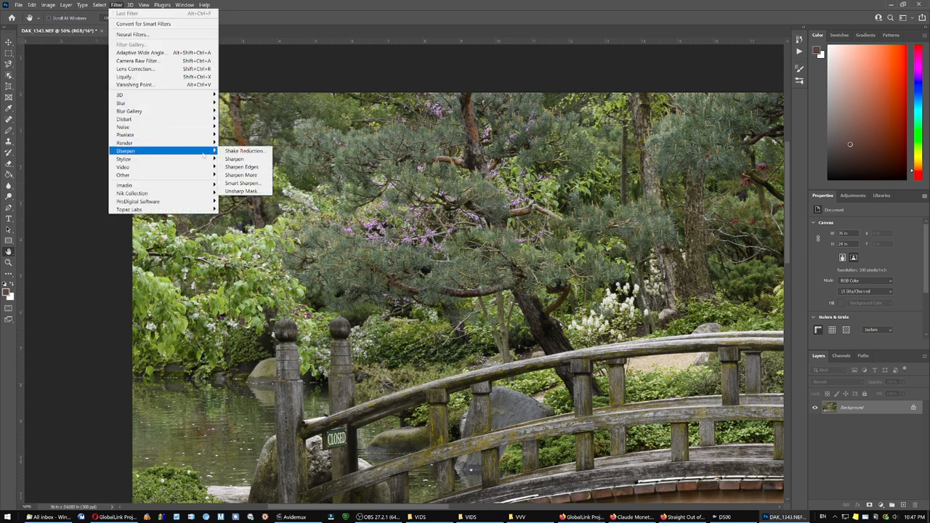
left_click(240, 183)
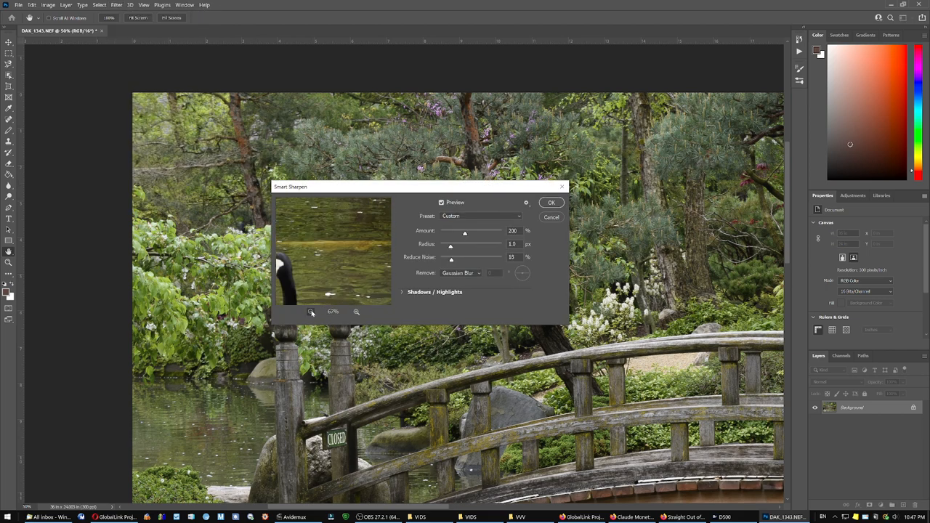
left_click(310, 312)
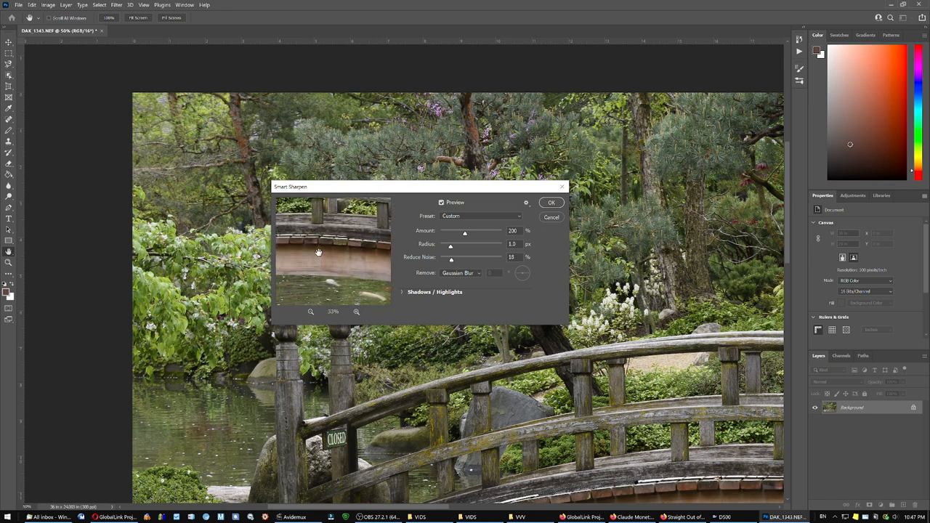
left_click(356, 311)
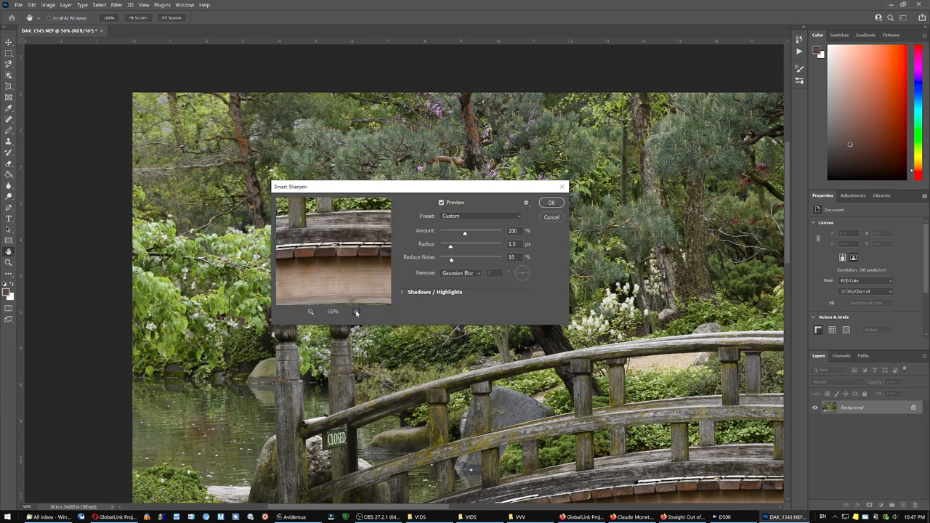
left_click(356, 311)
type("500")
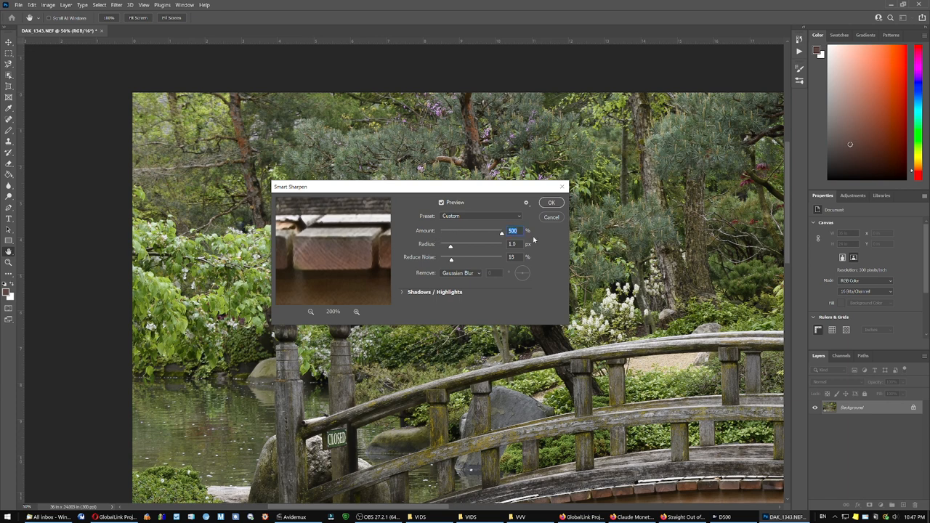
mouse_move(535, 244)
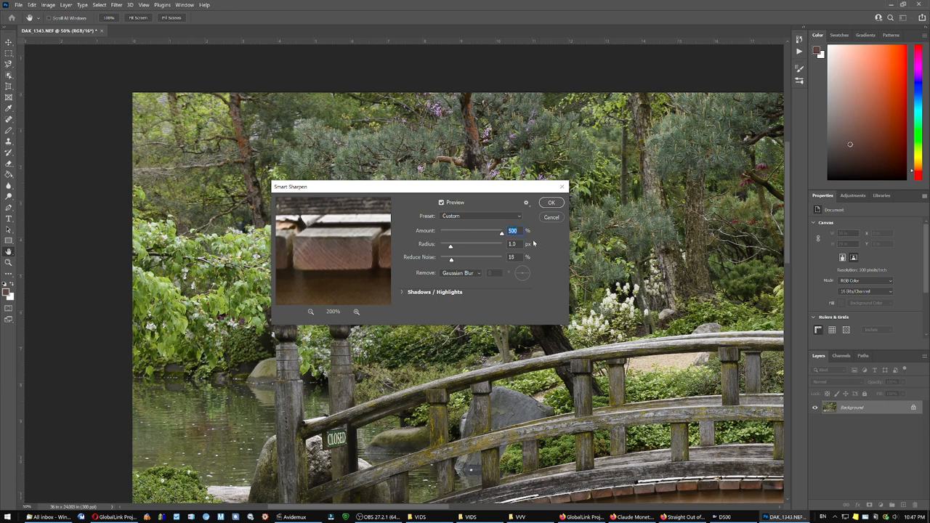
- Set the sharpening amount to 259% and noise reduction to about 14%
left_click_drag(501, 231, 470, 231)
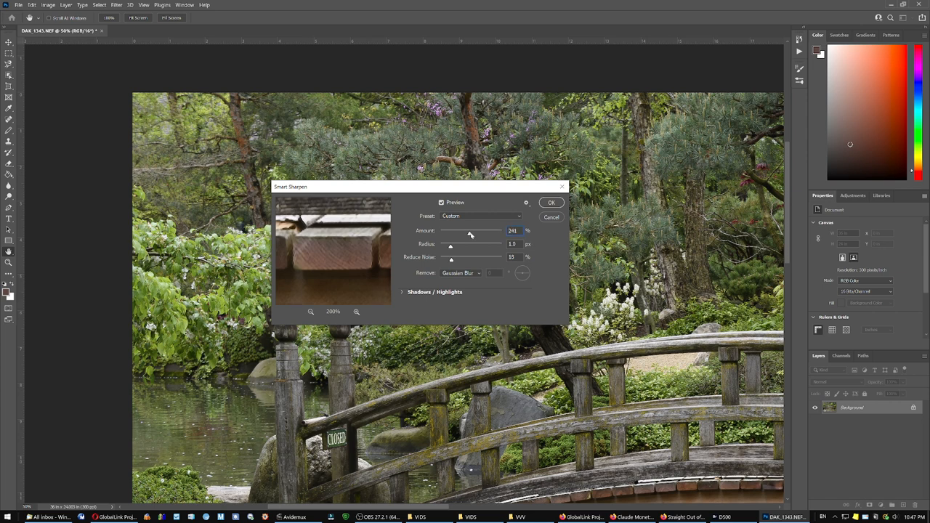
left_click_drag(470, 234, 474, 235)
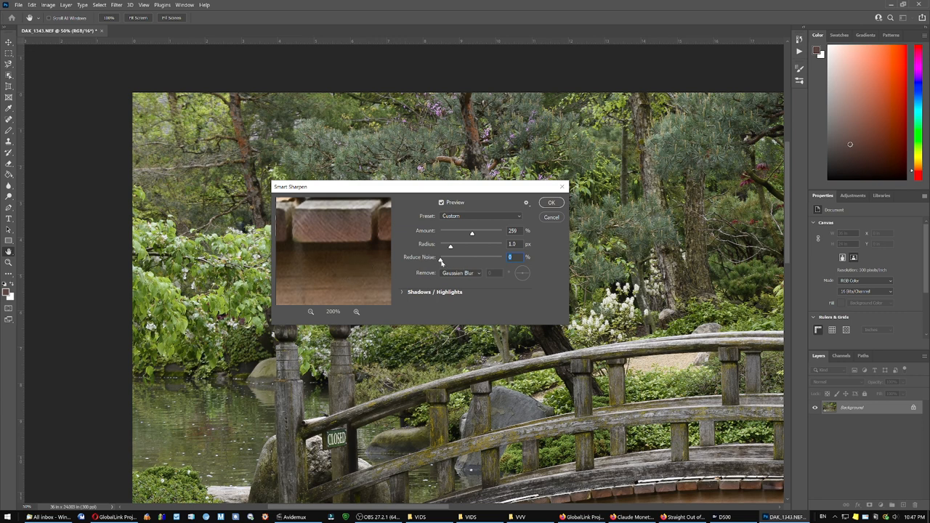
left_click_drag(449, 257, 452, 257)
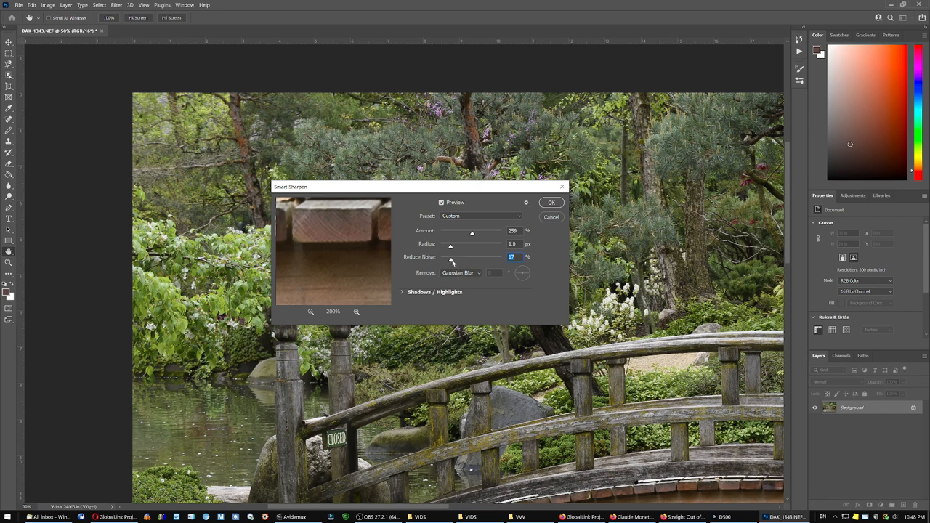
mouse_move(452, 260)
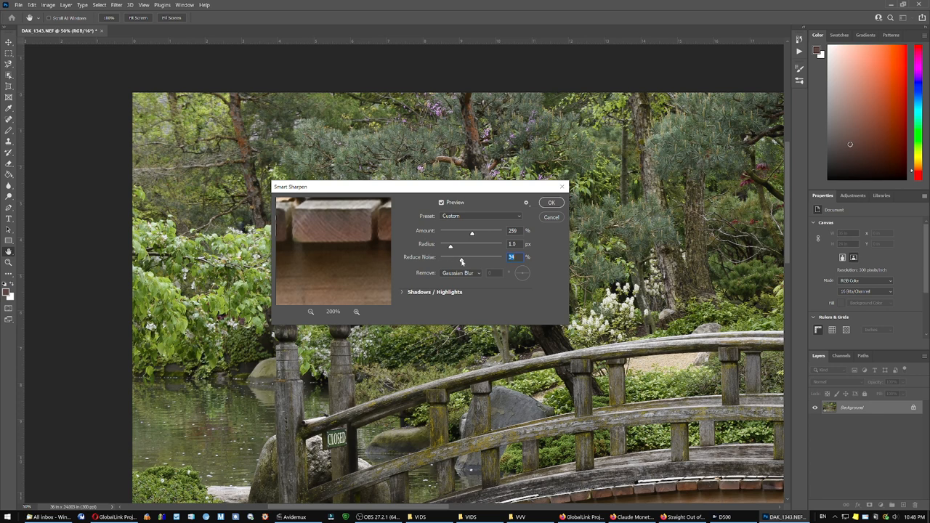
left_click_drag(461, 258, 452, 257)
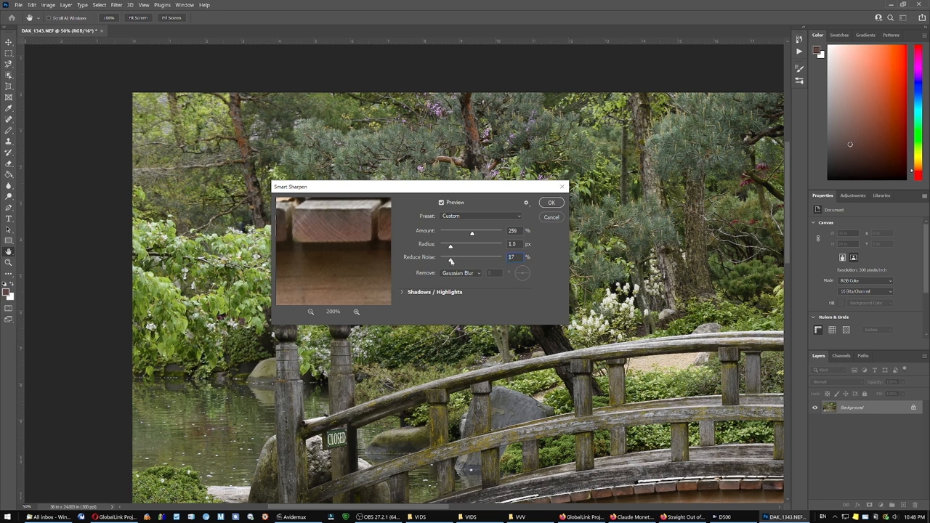
left_click_drag(450, 258, 448, 258)
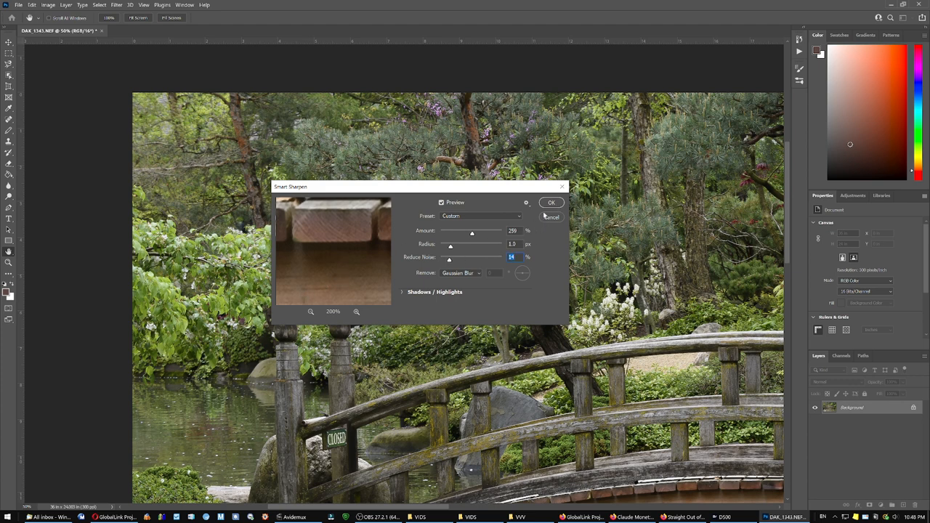
left_click(551, 202)
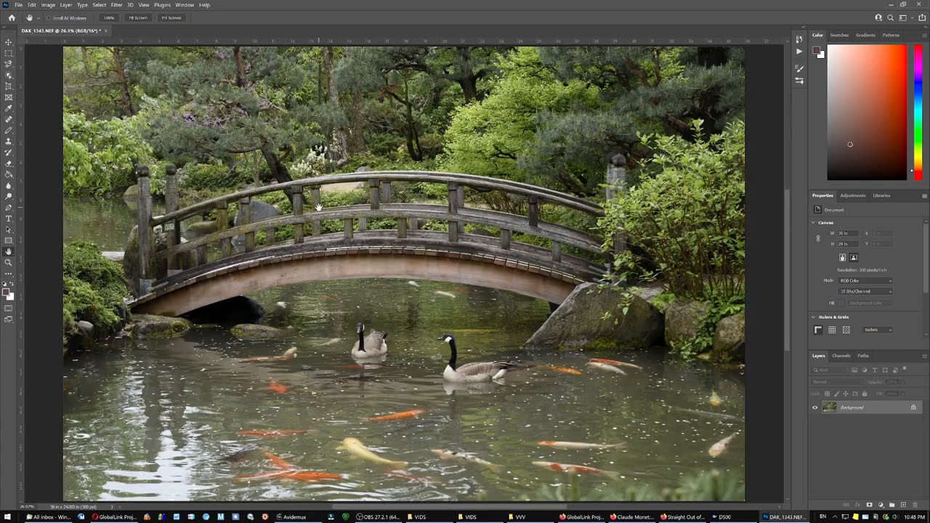
mouse_move(62, 166)
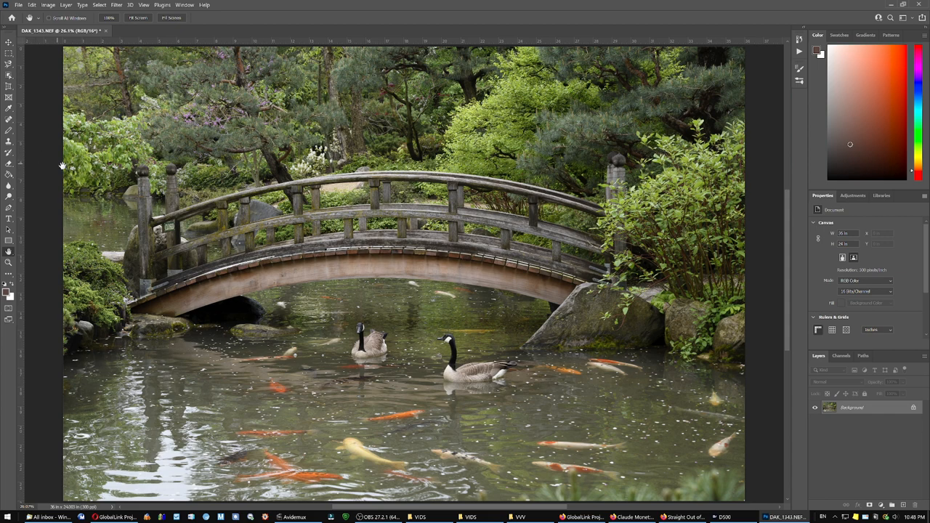
mouse_move(731, 310)
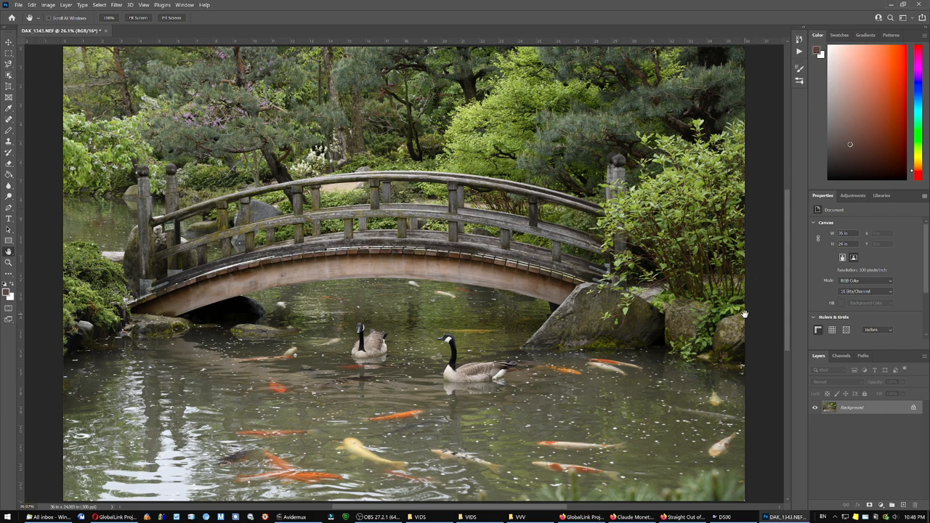
mouse_move(736, 305)
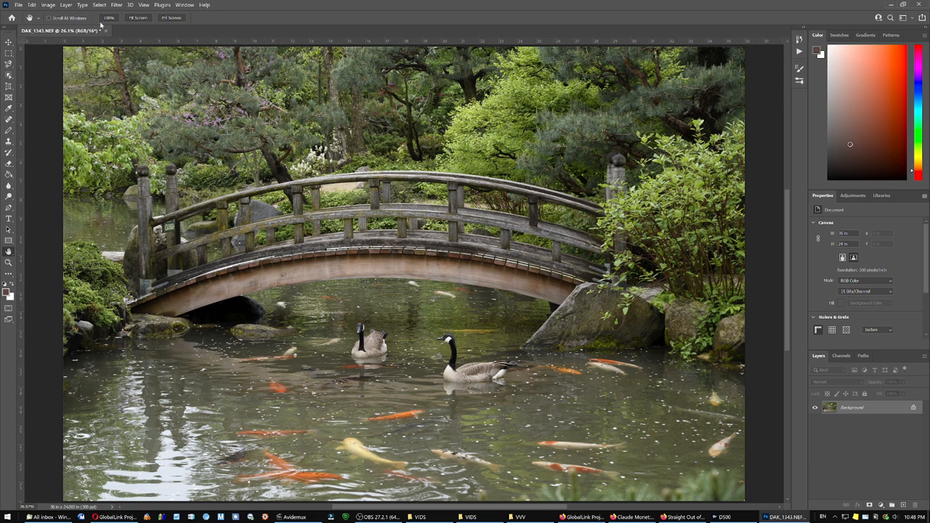
- Resize the photo to 34 in wide (10200 × 6801 px) using Bicubic smooth gradients
left_click(48, 5)
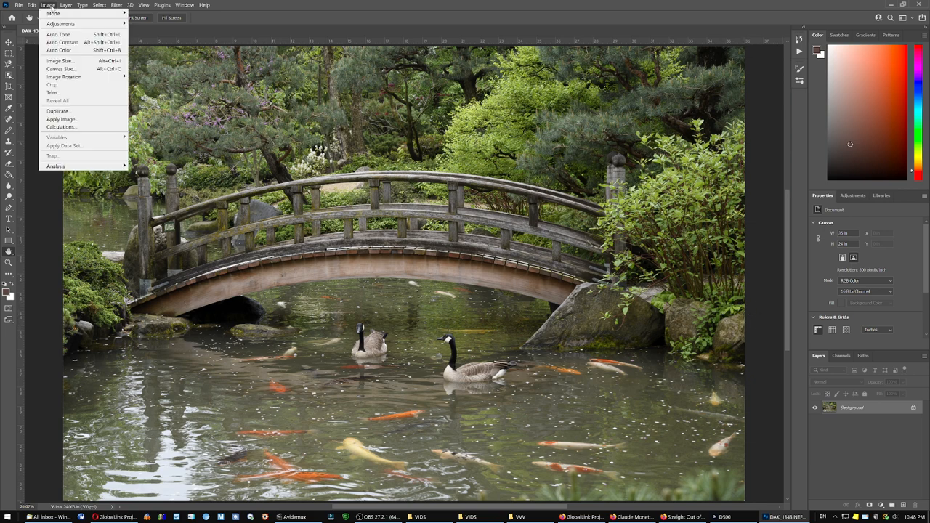
left_click(58, 63)
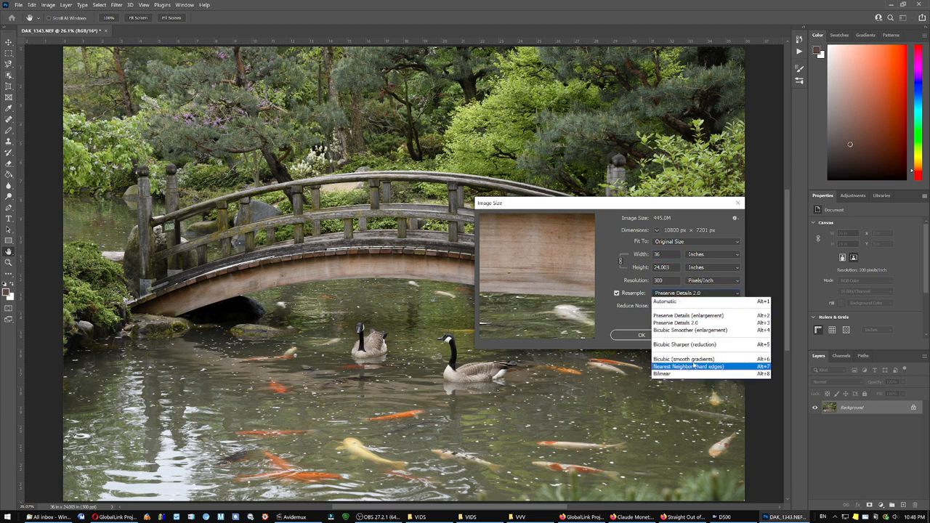
left_click(677, 358)
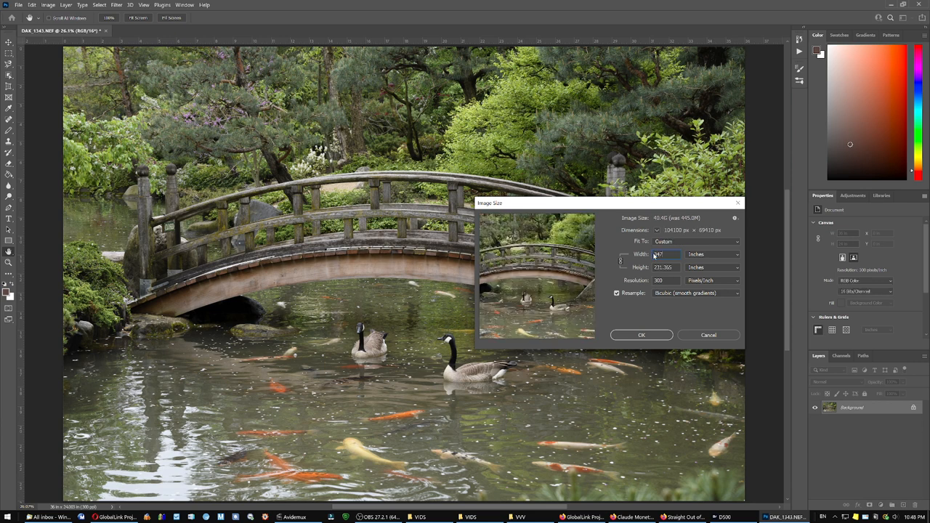
type("34")
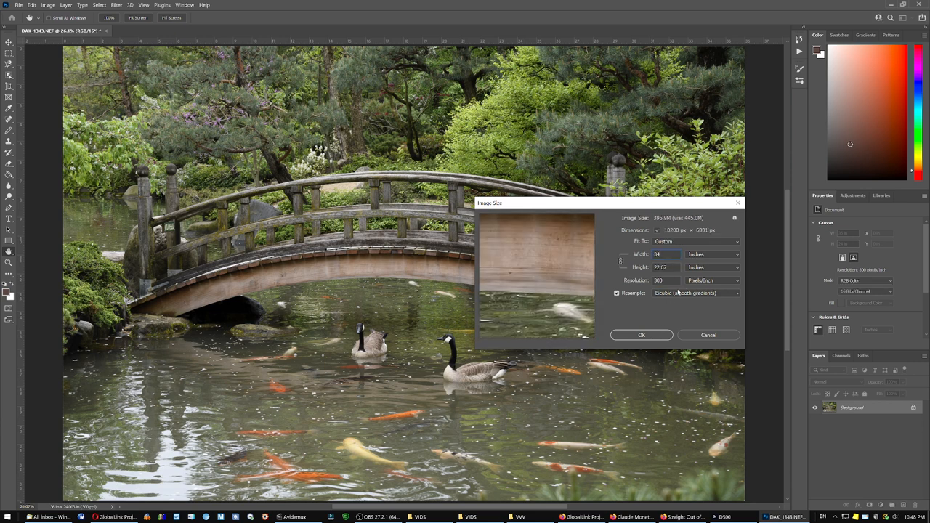
left_click(641, 335)
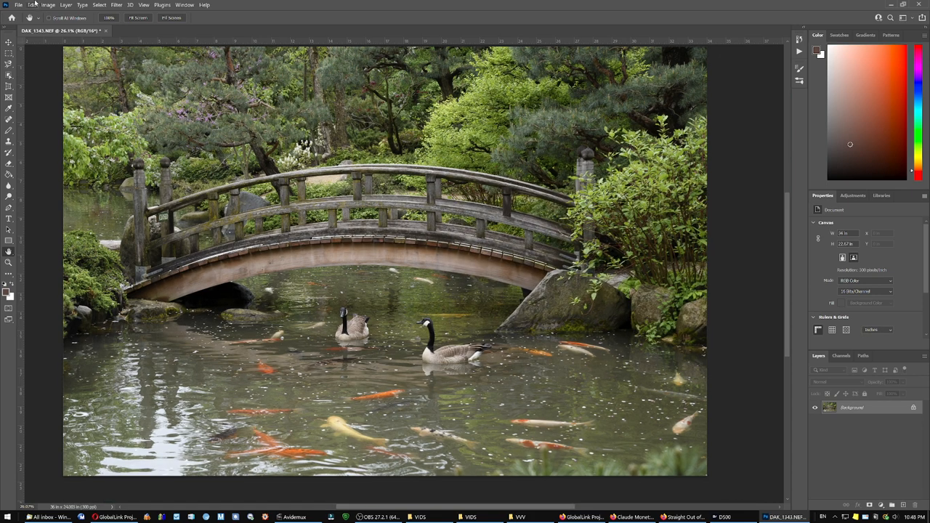
- Apply a 36 × 24 in canvas size with white extension color
left_click(47, 5)
type("24")
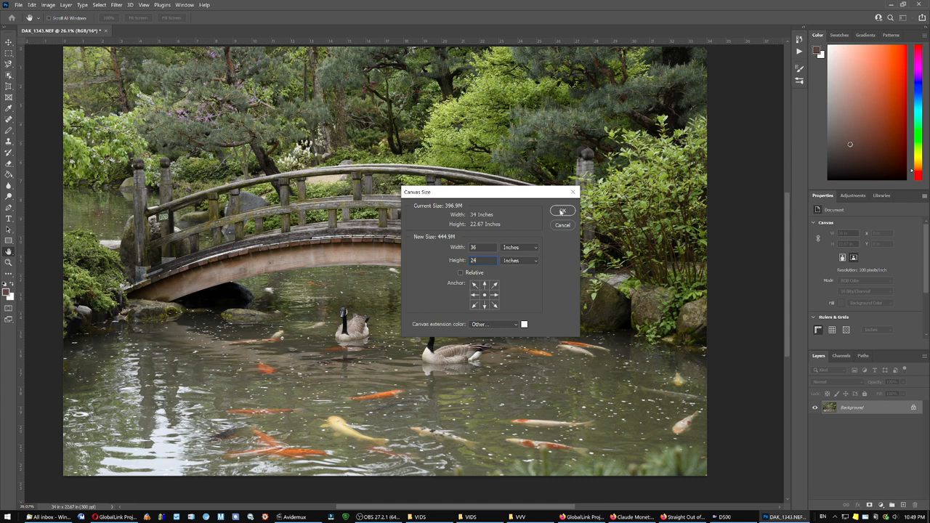
left_click(562, 210)
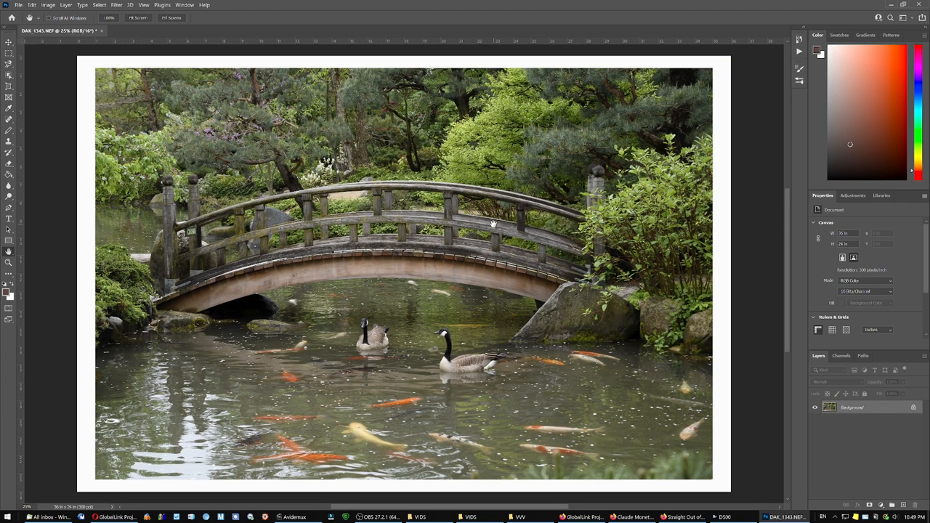
mouse_move(742, 175)
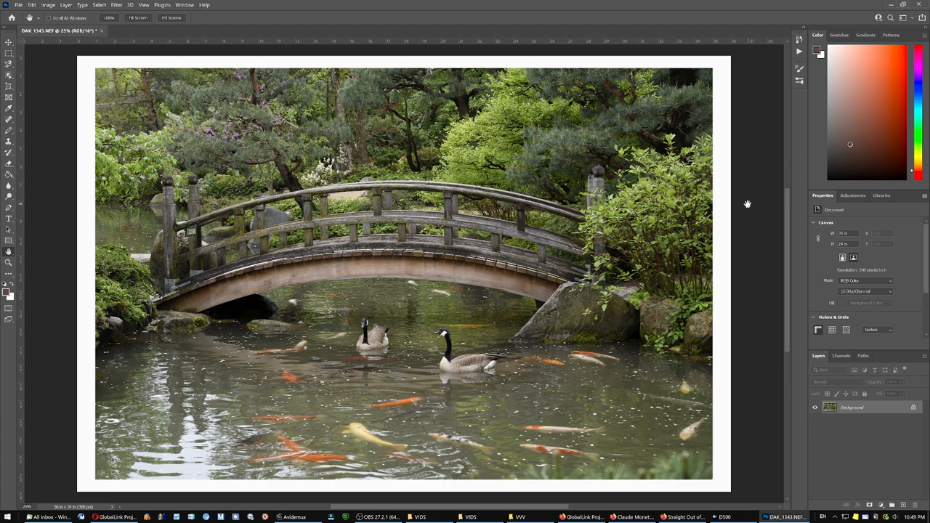
mouse_move(747, 203)
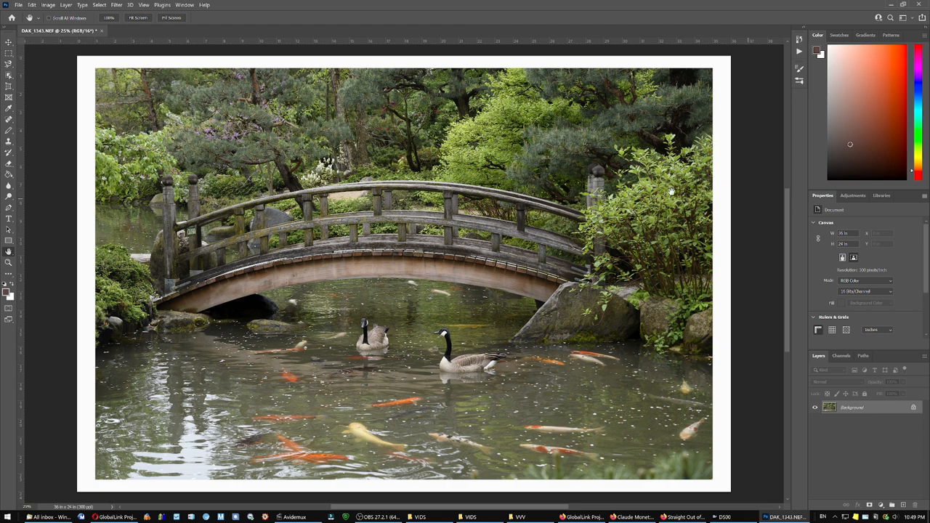
mouse_move(109, 24)
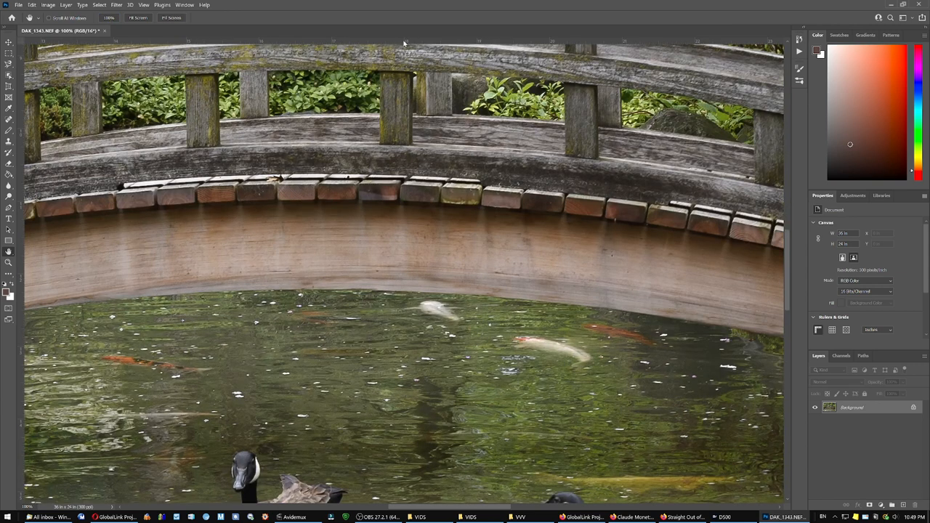
mouse_move(402, 41)
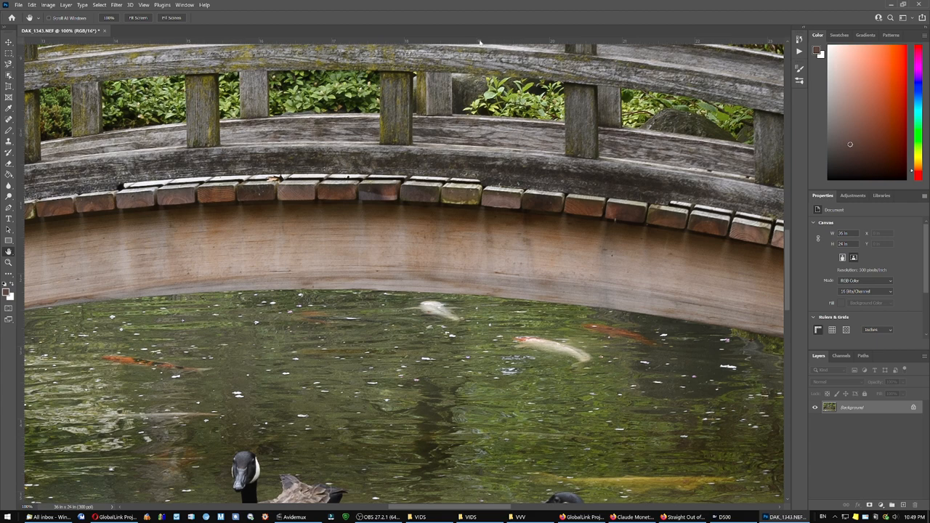
mouse_move(179, 30)
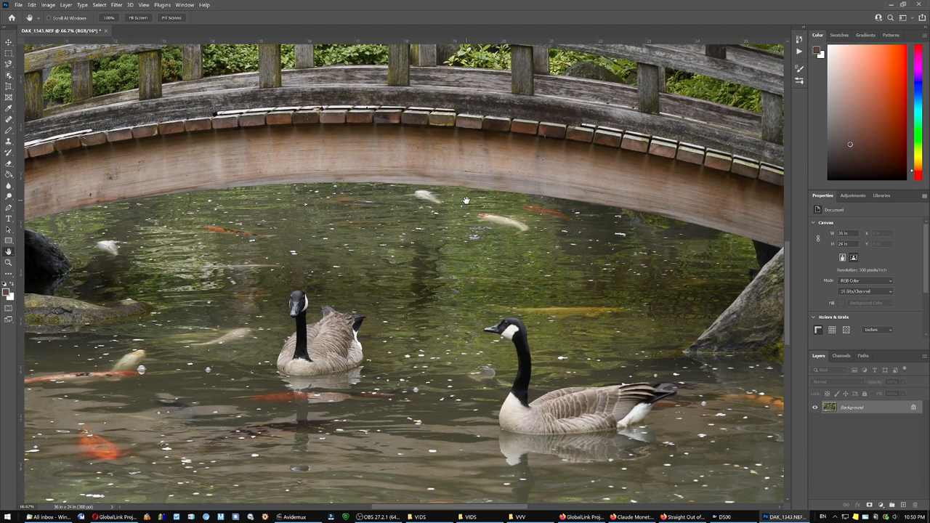
mouse_move(504, 338)
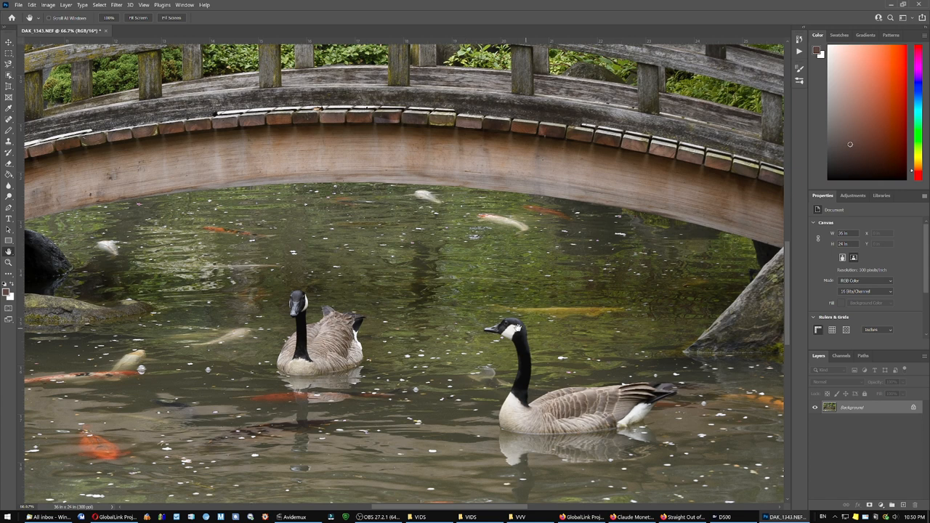
mouse_move(589, 352)
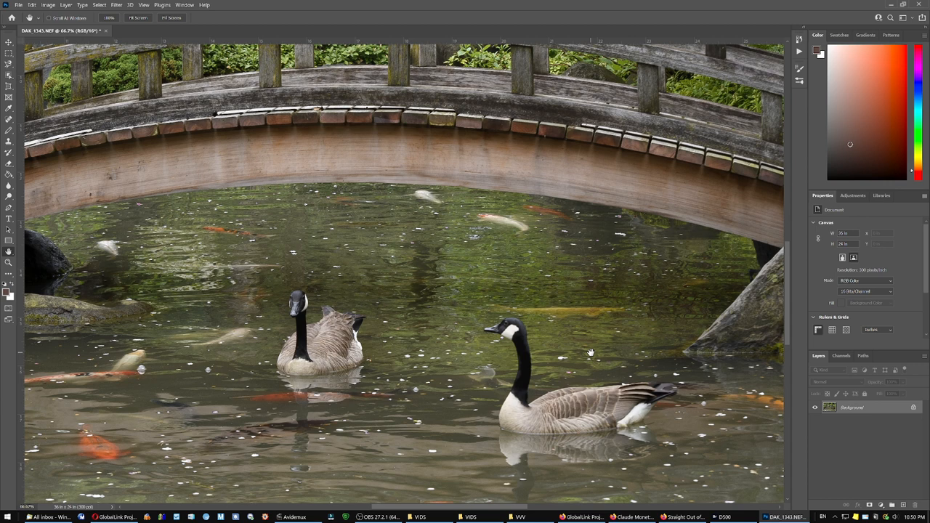
mouse_move(590, 350)
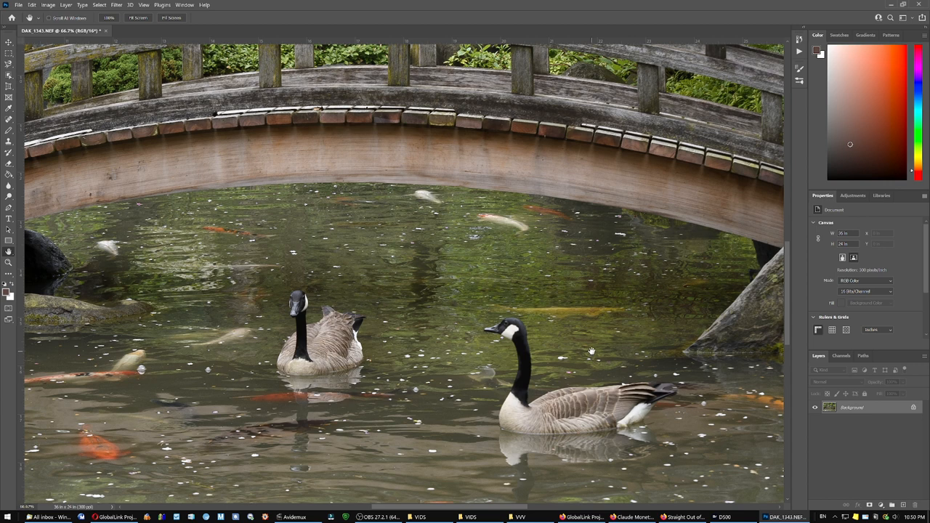
mouse_move(541, 331)
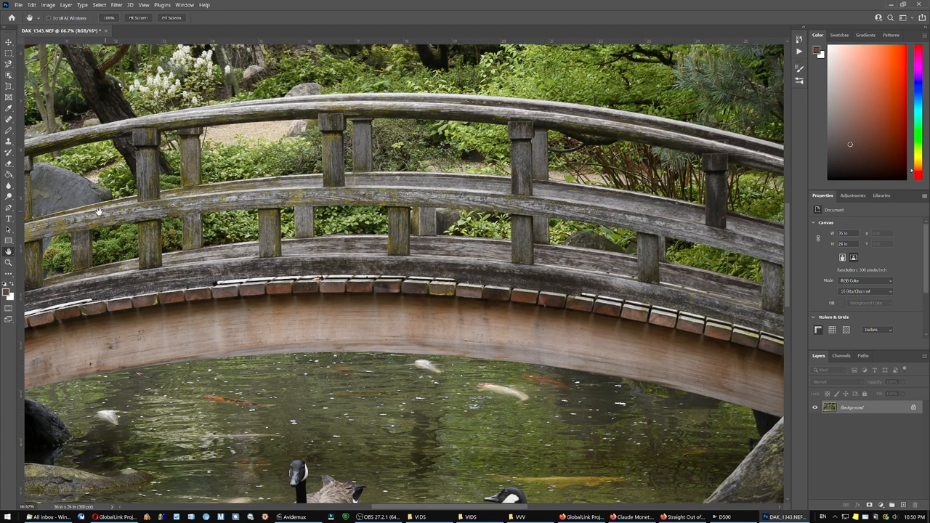
mouse_move(171, 204)
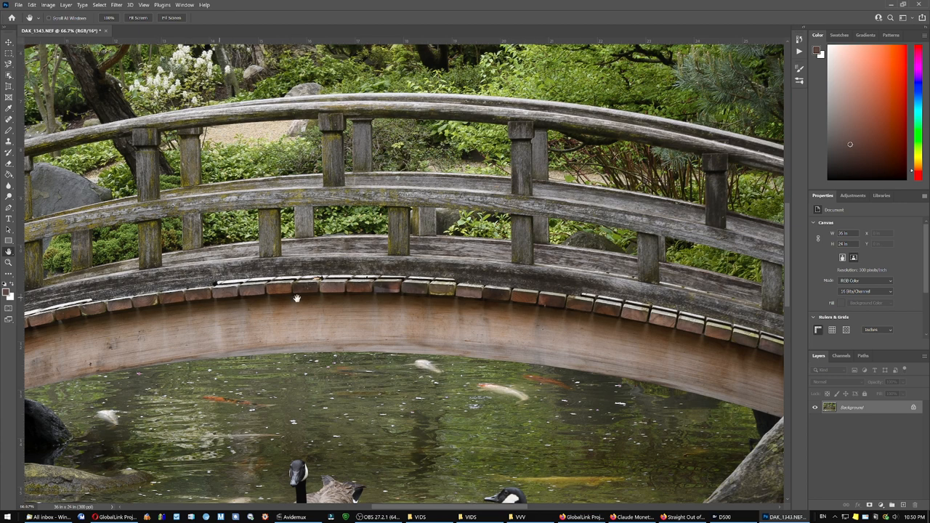
mouse_move(472, 326)
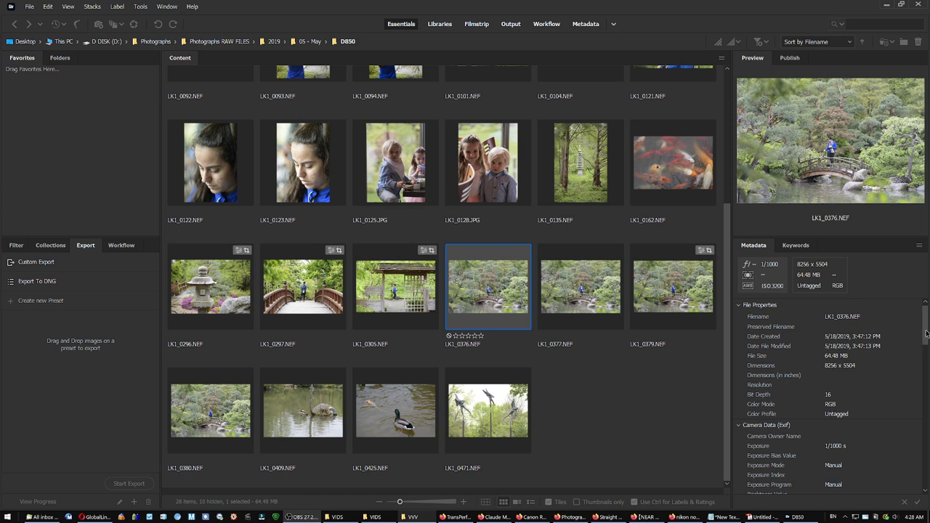
- Scroll the Metadata panel down to the Lens field reading 0.0 mm f/0.0
scroll("down", 3)
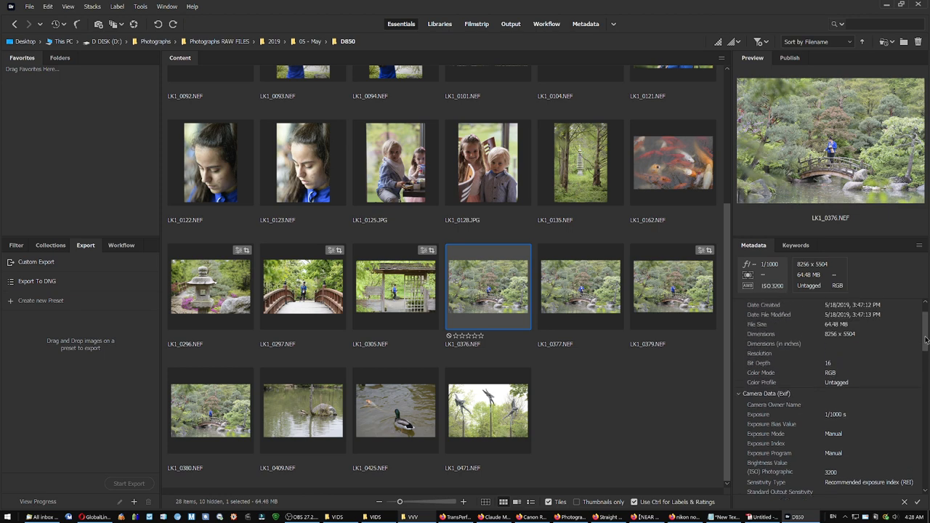
scroll("down", 3)
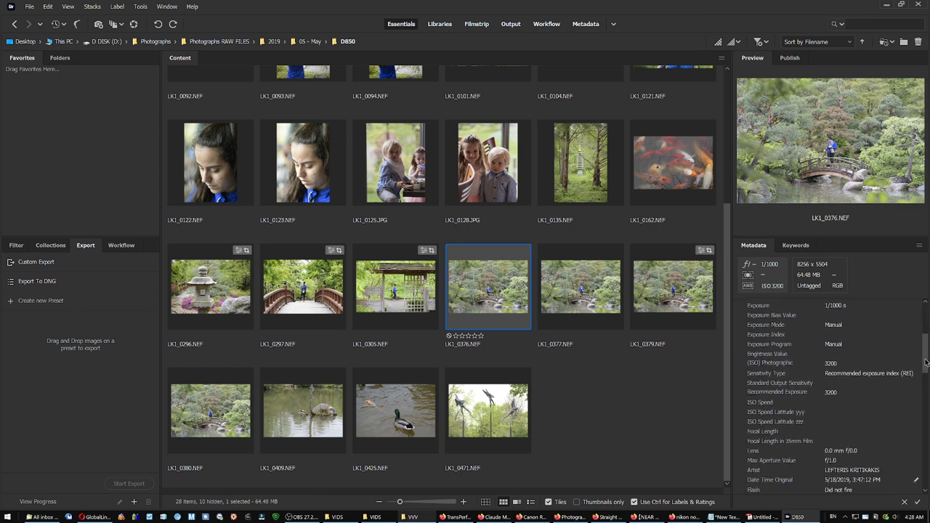
scroll("down", 3)
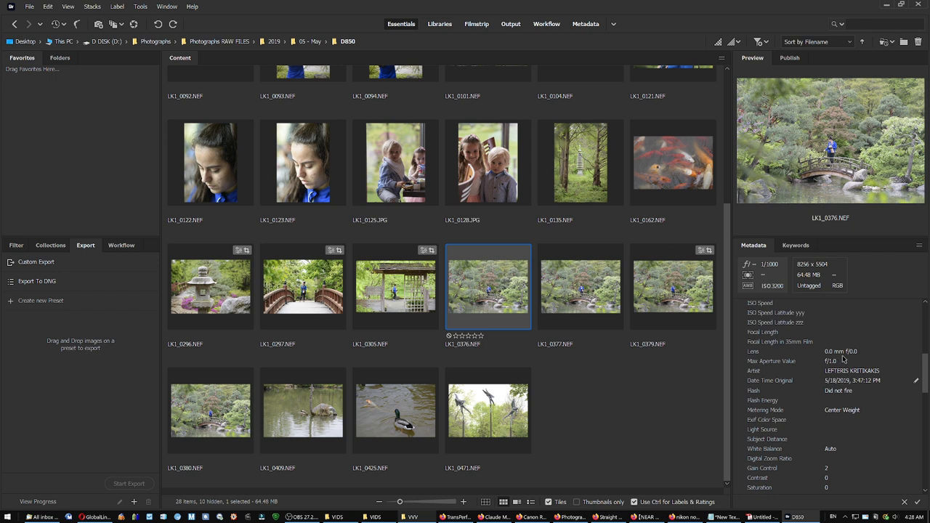
mouse_move(855, 359)
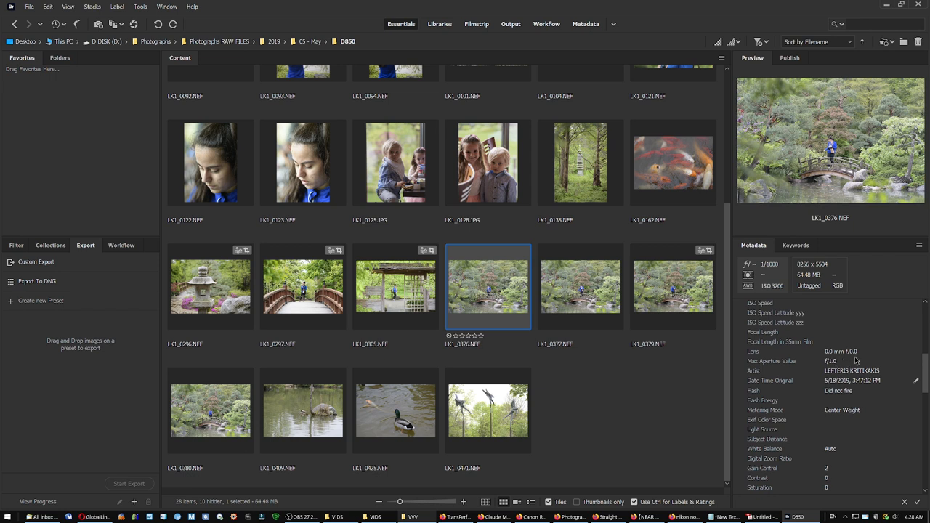
mouse_move(843, 364)
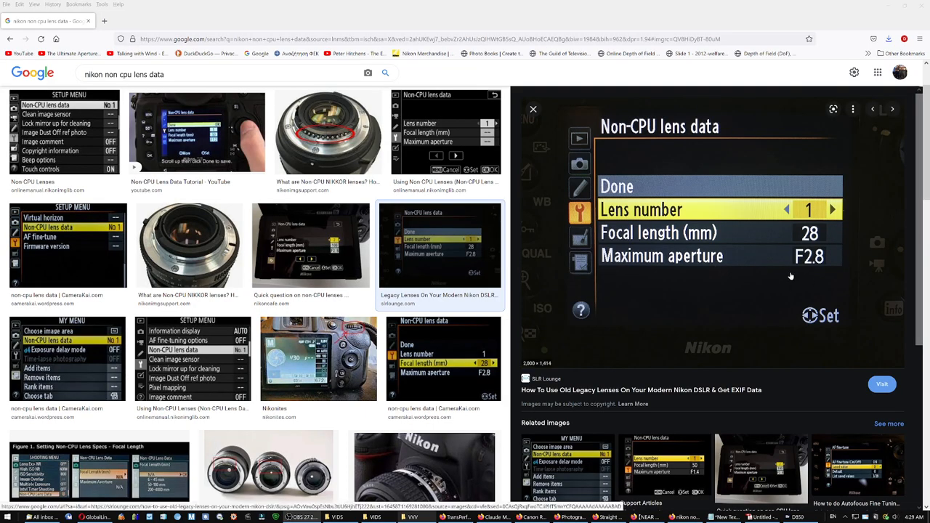
mouse_move(780, 272)
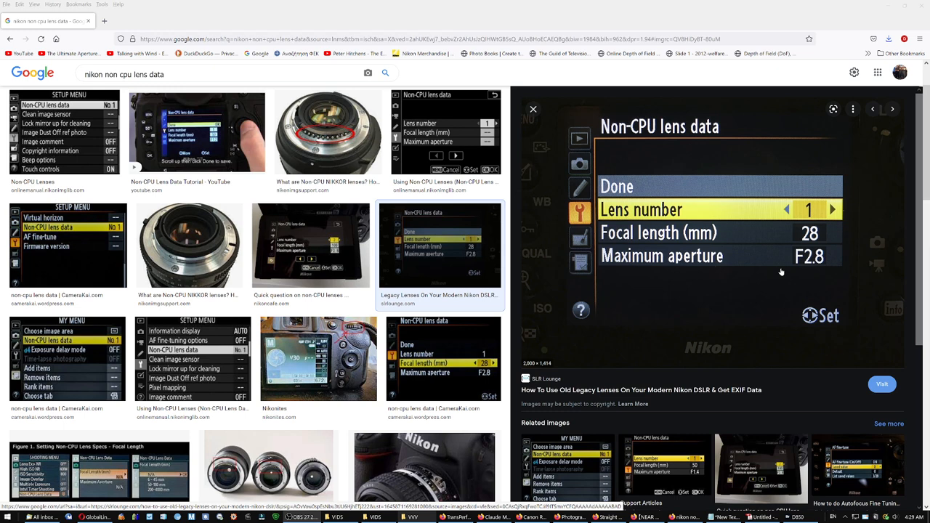